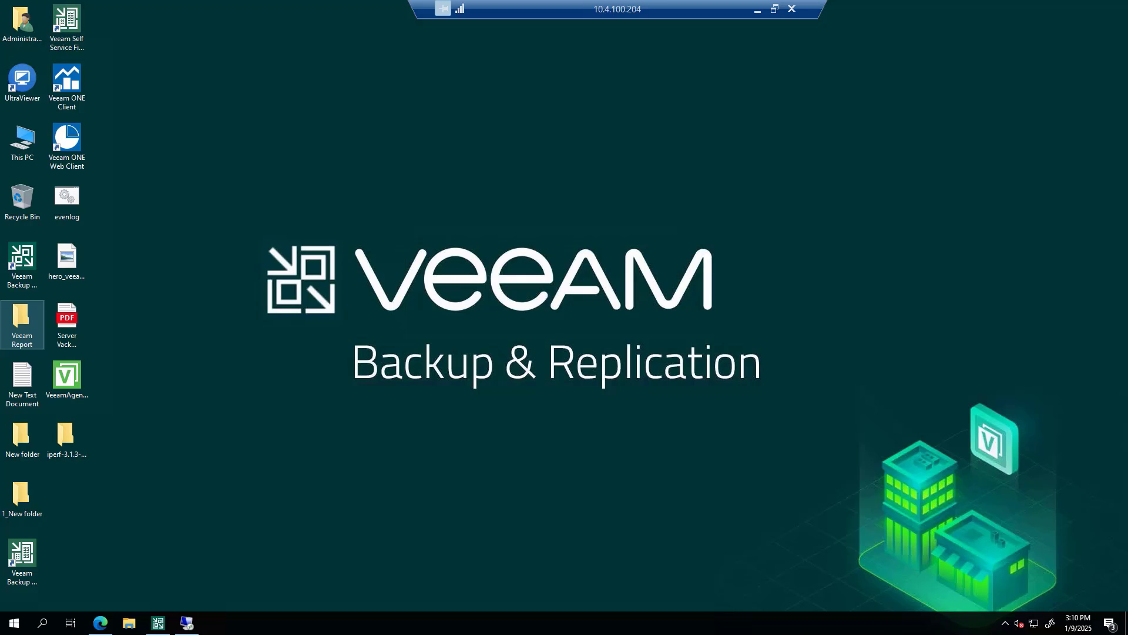
mouse_move(272, 53)
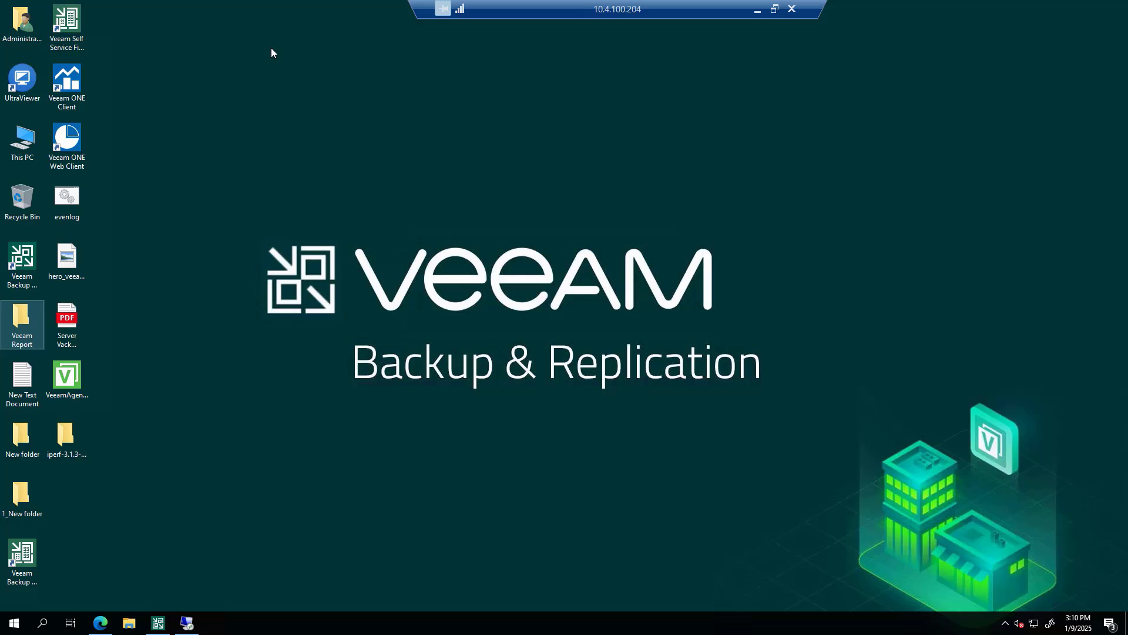
mouse_move(240, 434)
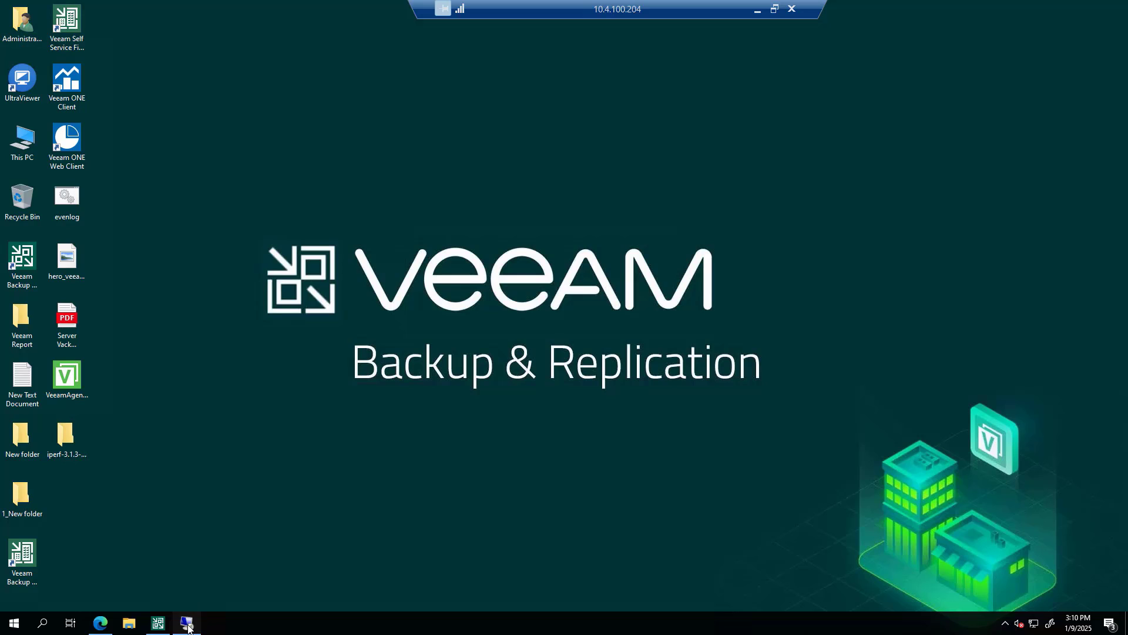
- On the remote file server, browse to RD_Server_Backup on New Volume (D:) and show its advanced sharing settings
left_click(187, 623)
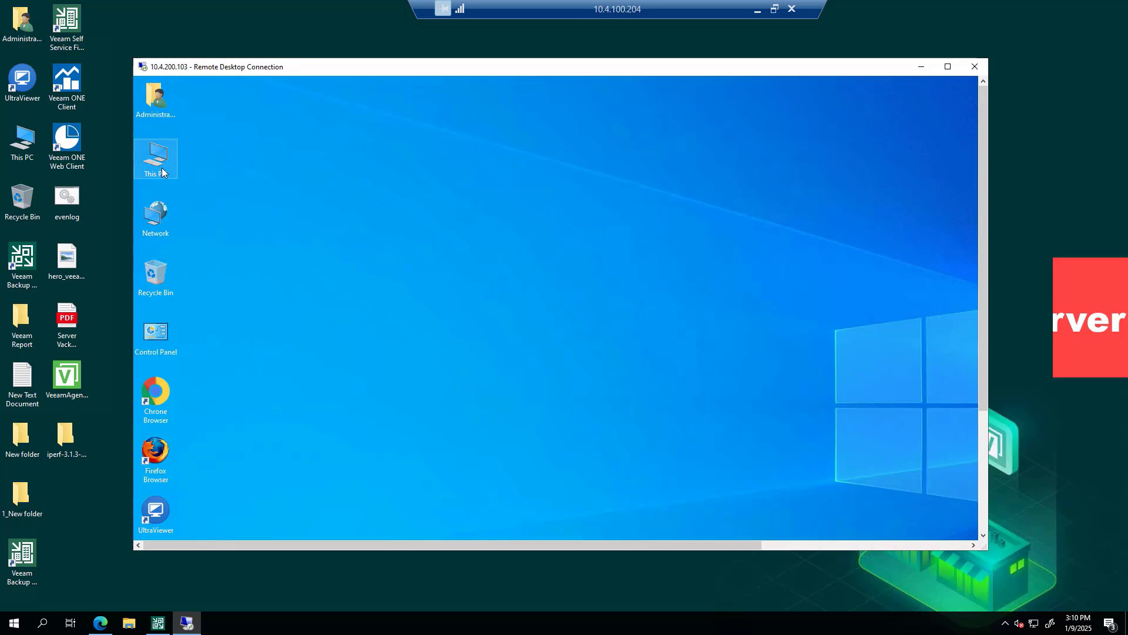
double_click(155, 158)
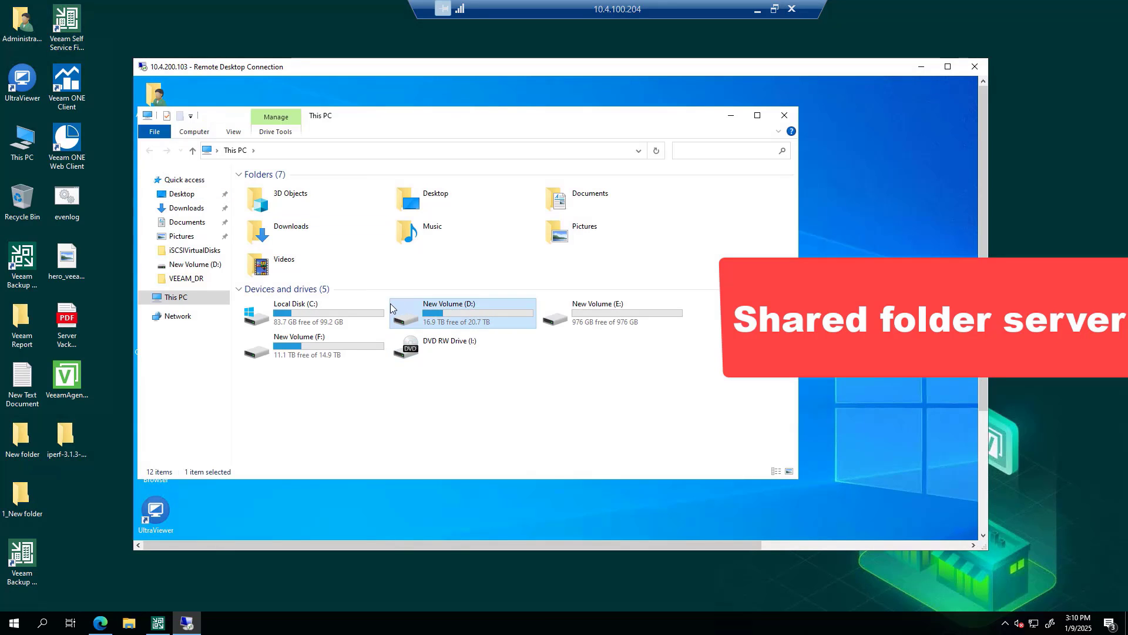
double_click(448, 313)
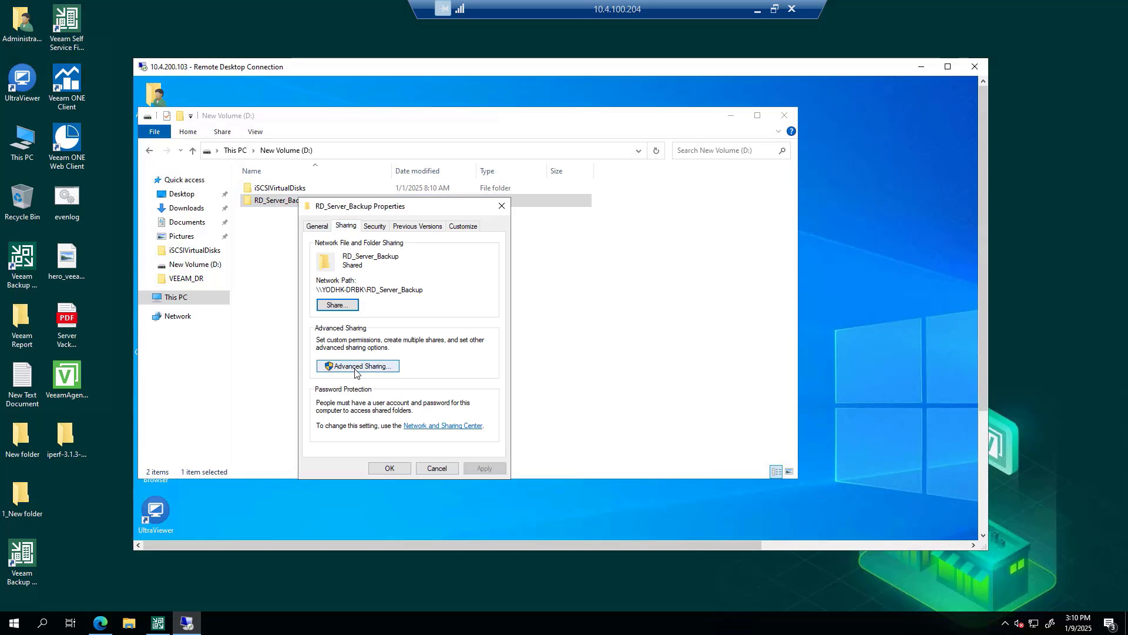
left_click(357, 366)
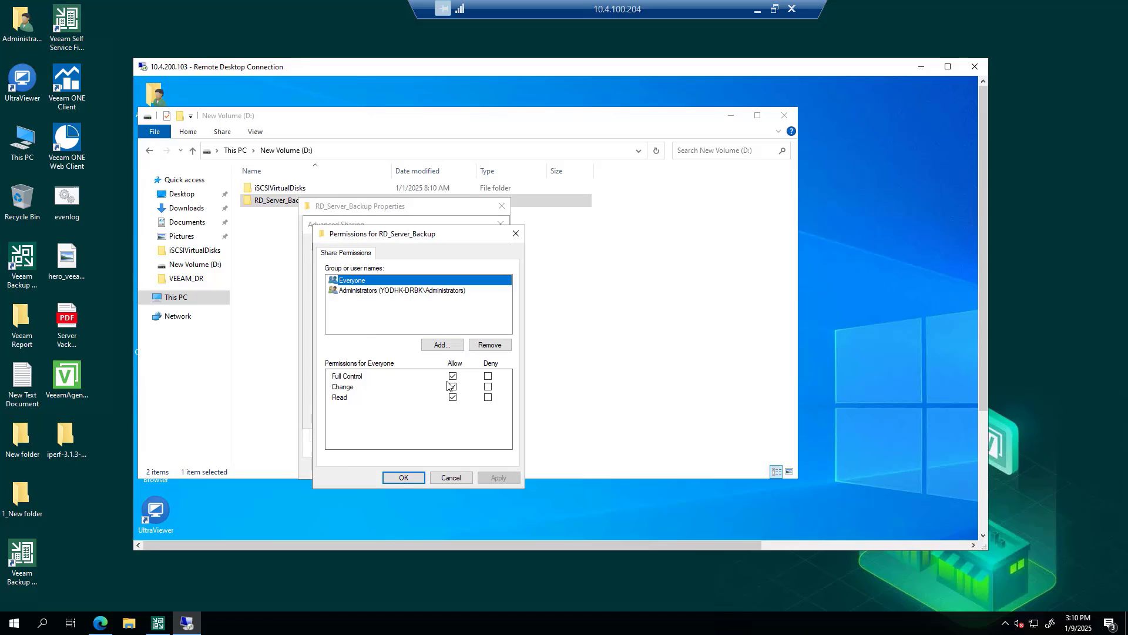
- Review the share and security permissions for Administrators, then close the properties and Explorer
left_click(399, 291)
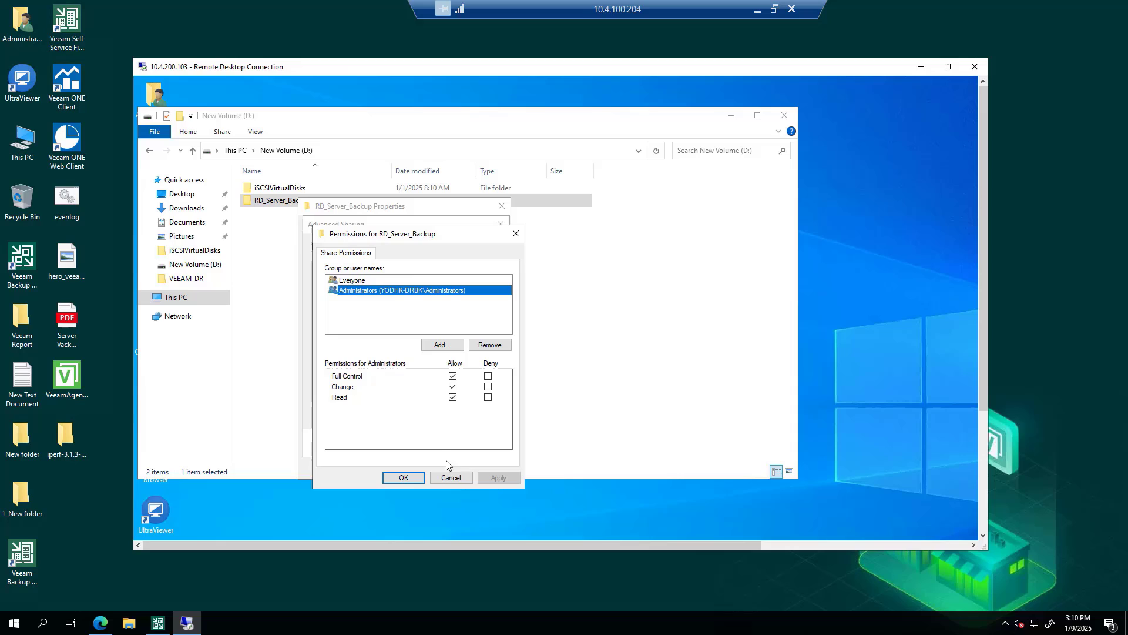
left_click(403, 477)
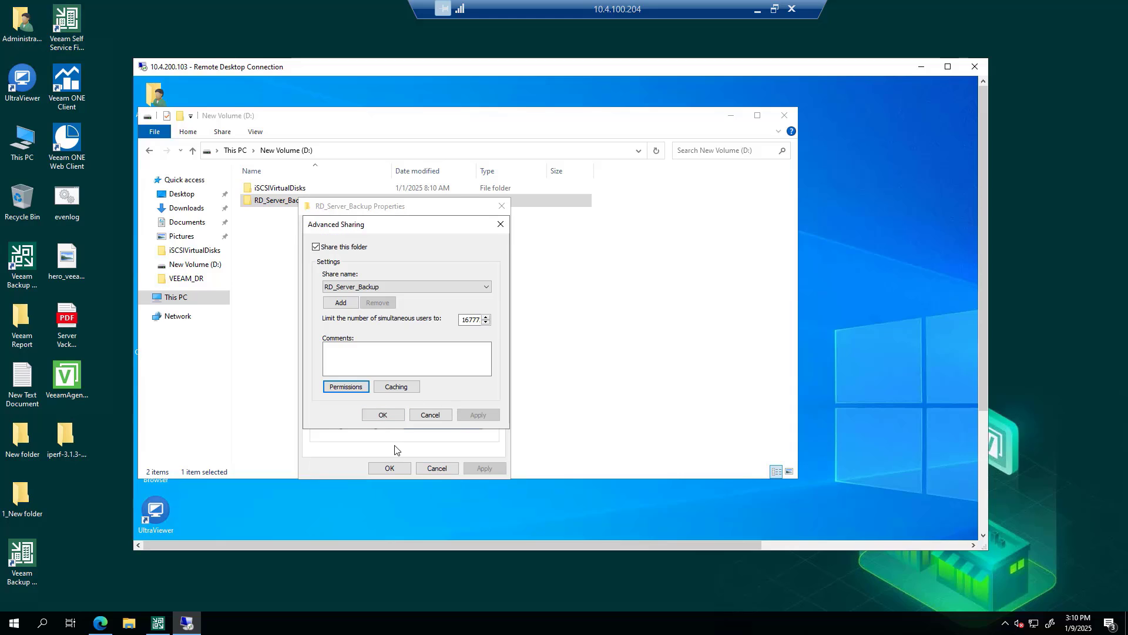
left_click(373, 226)
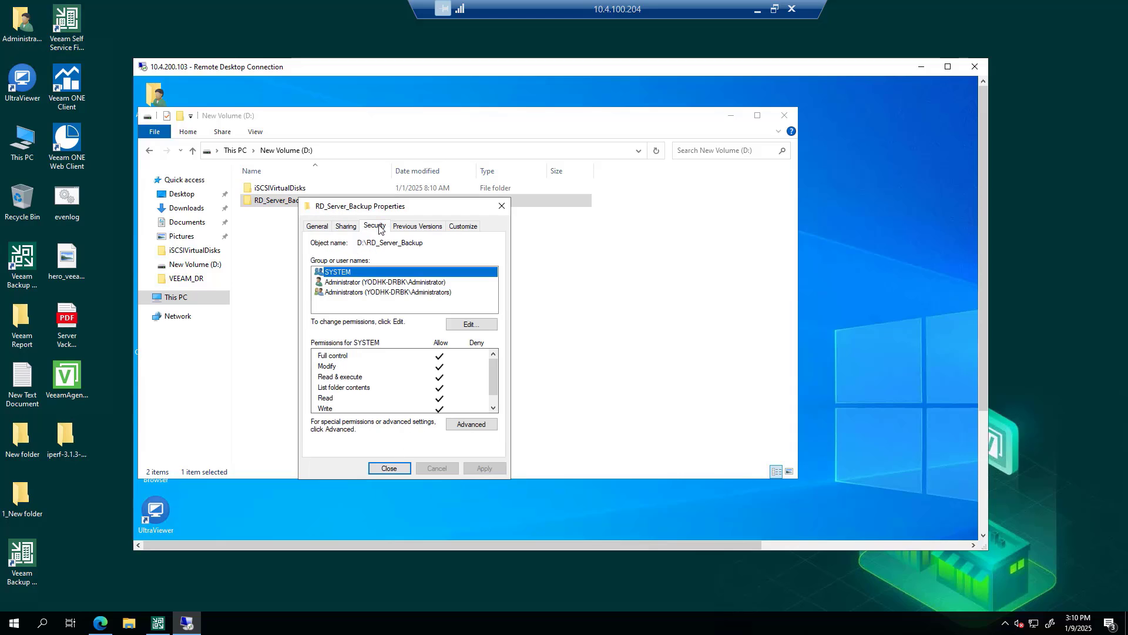
left_click(387, 291)
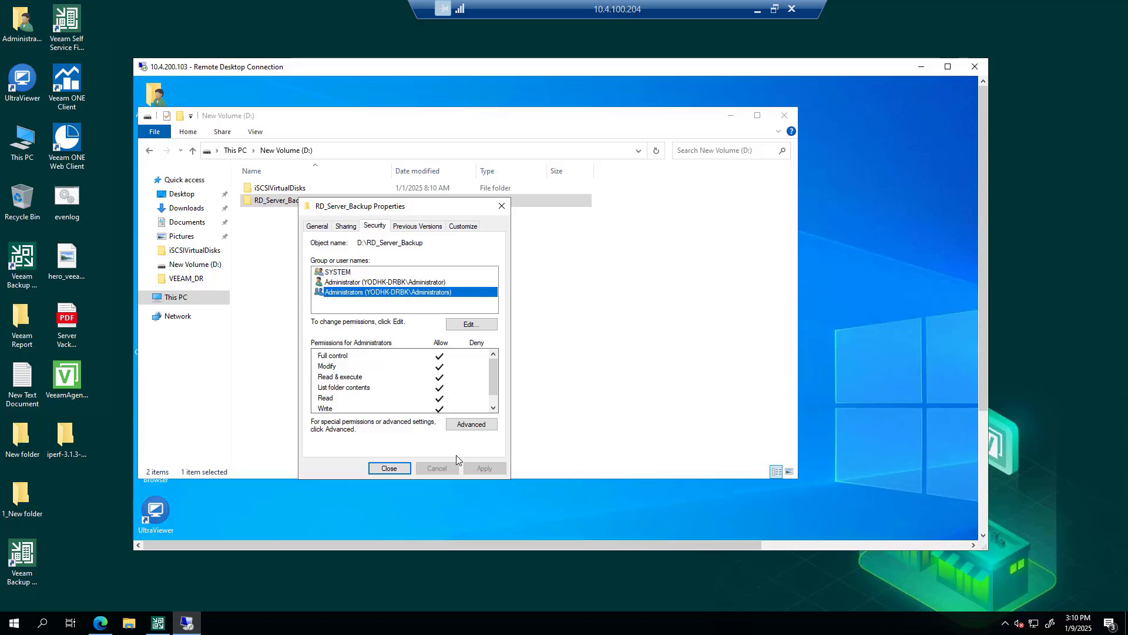
left_click(389, 468)
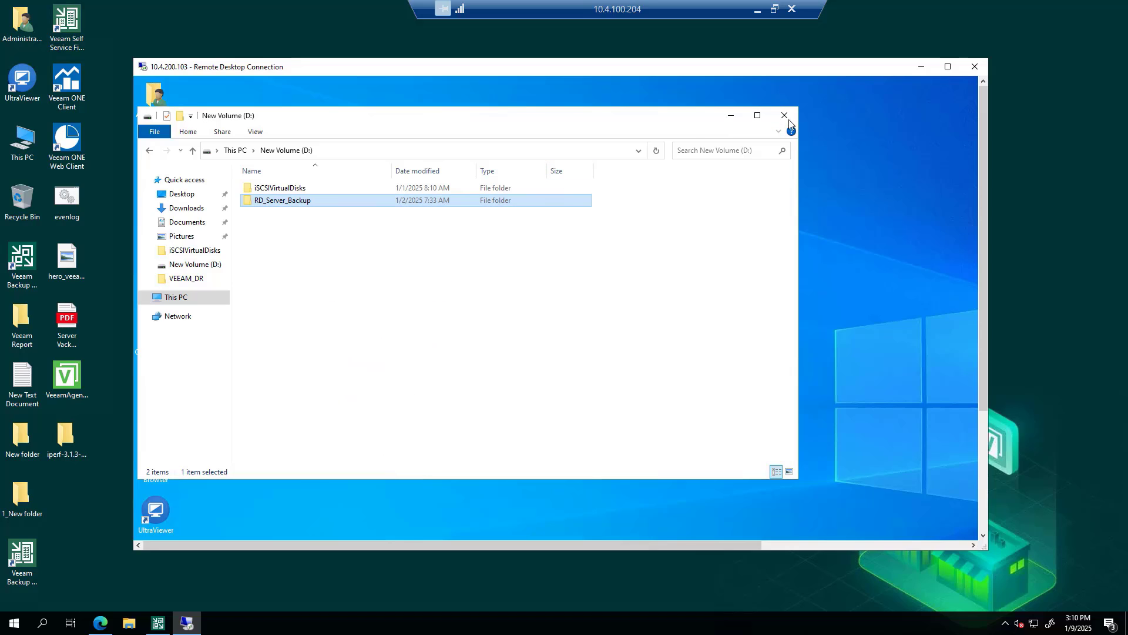
left_click(784, 115)
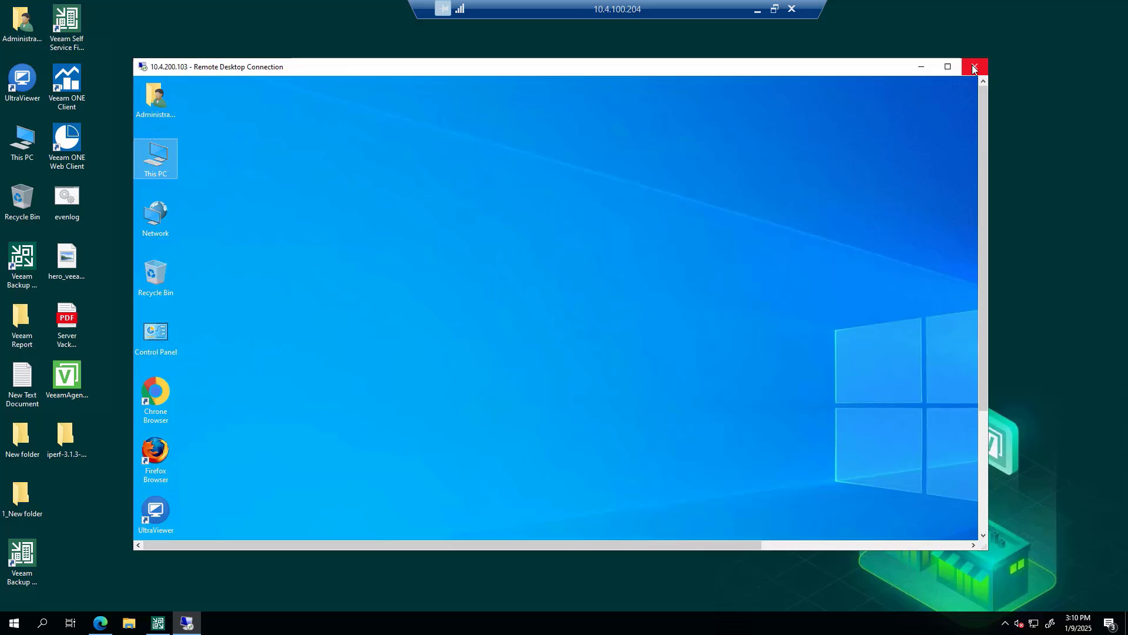
- Browse to \\10.4.200.103\RD_Server_Backup locally and copy its UNC path from the address bar
left_click(973, 65)
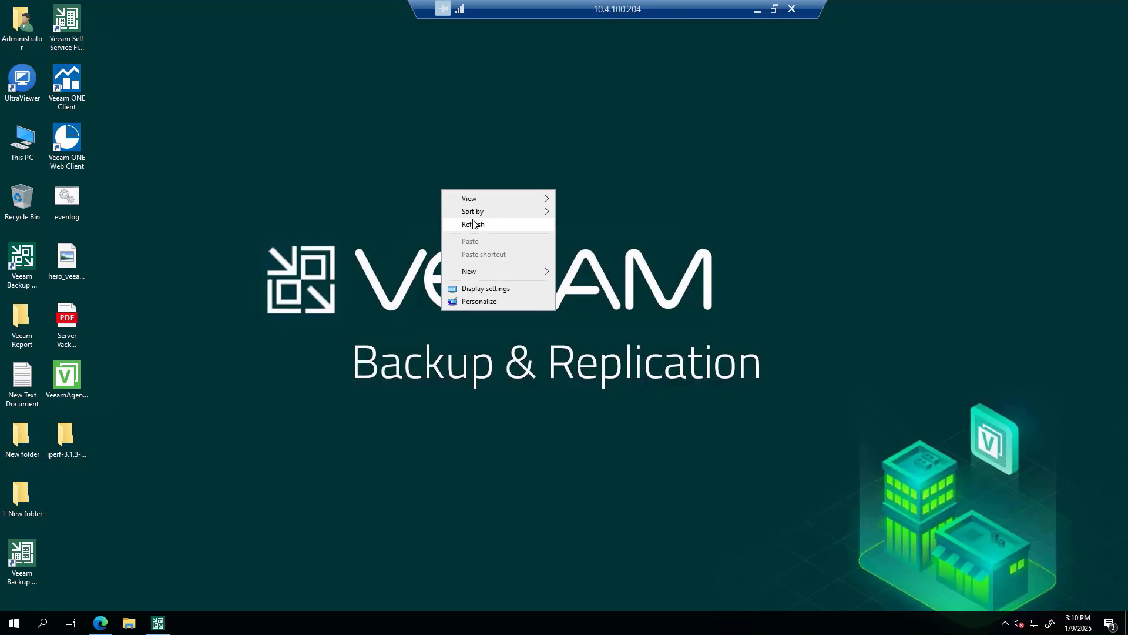
left_click(473, 223)
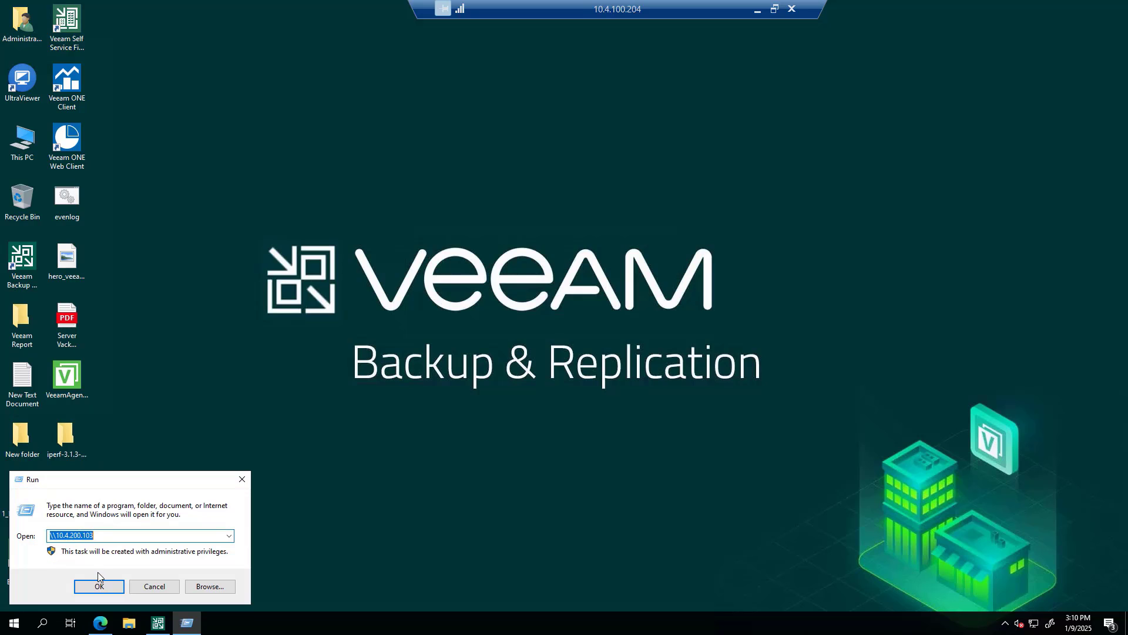
left_click(99, 585)
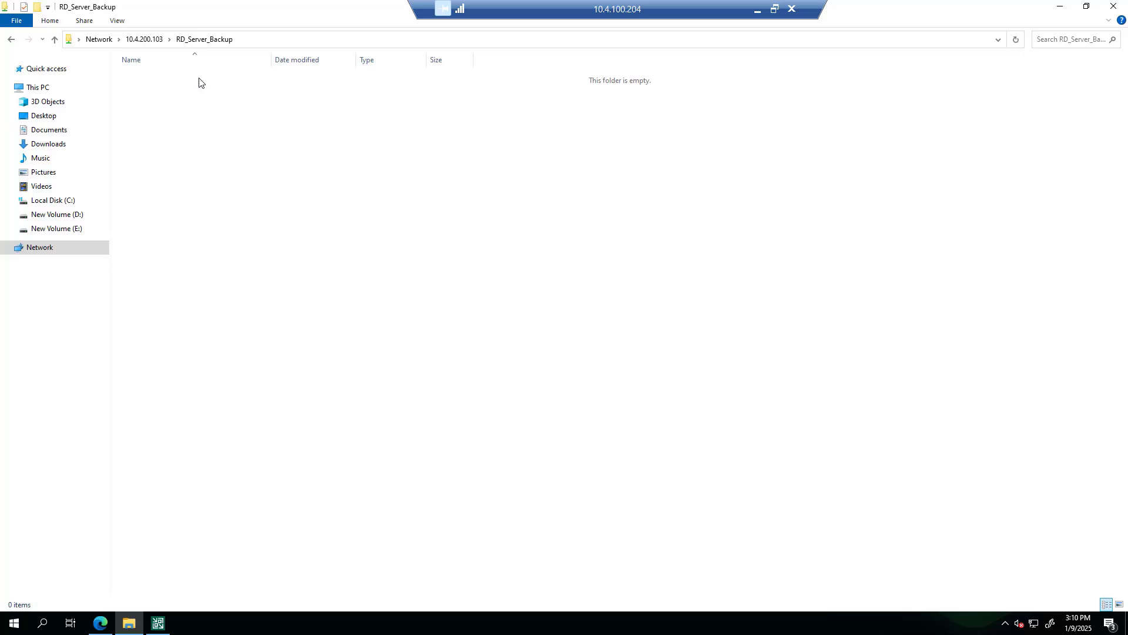
left_click(505, 38)
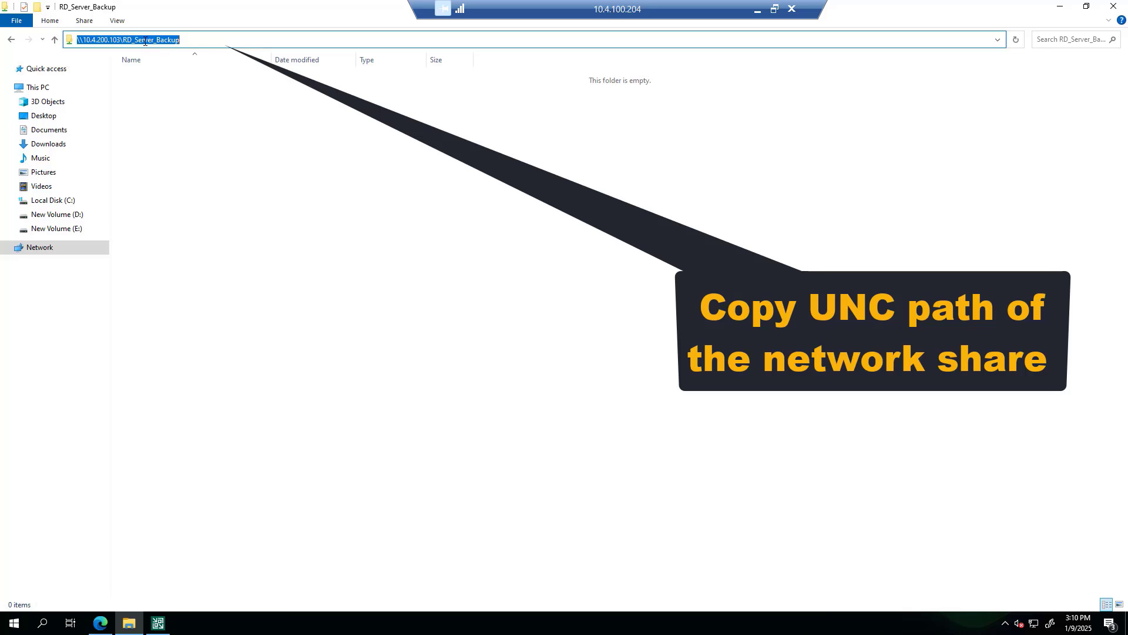
right_click(127, 40)
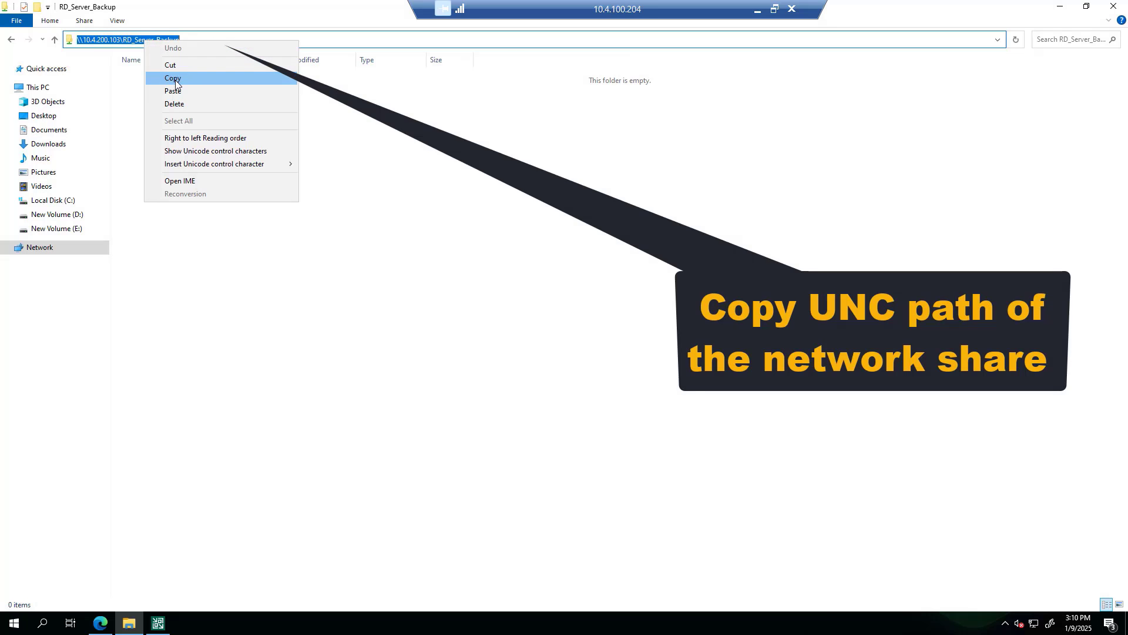
left_click(173, 78)
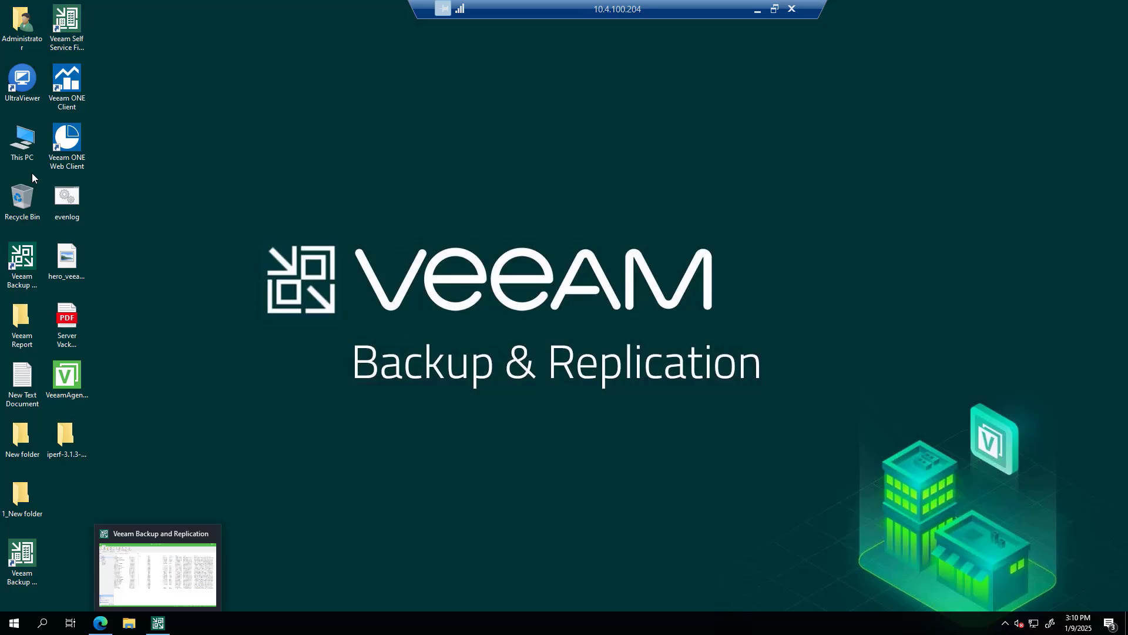
- Launch the Veeam console and connect to localhost with Windows session authentication
left_click(22, 261)
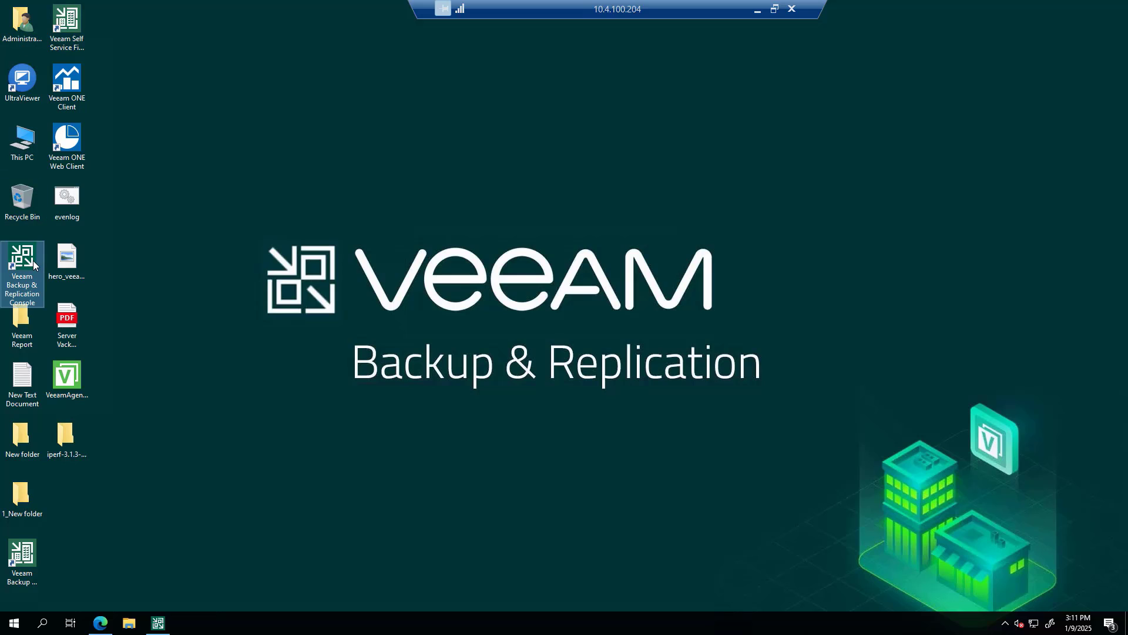
double_click(21, 259)
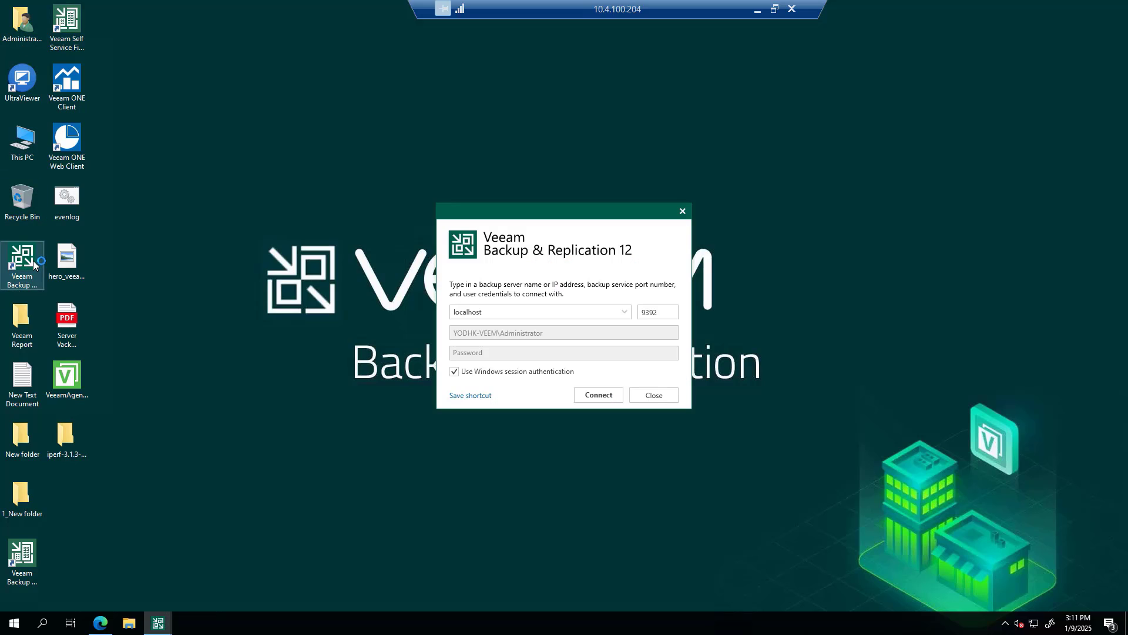
left_click(598, 395)
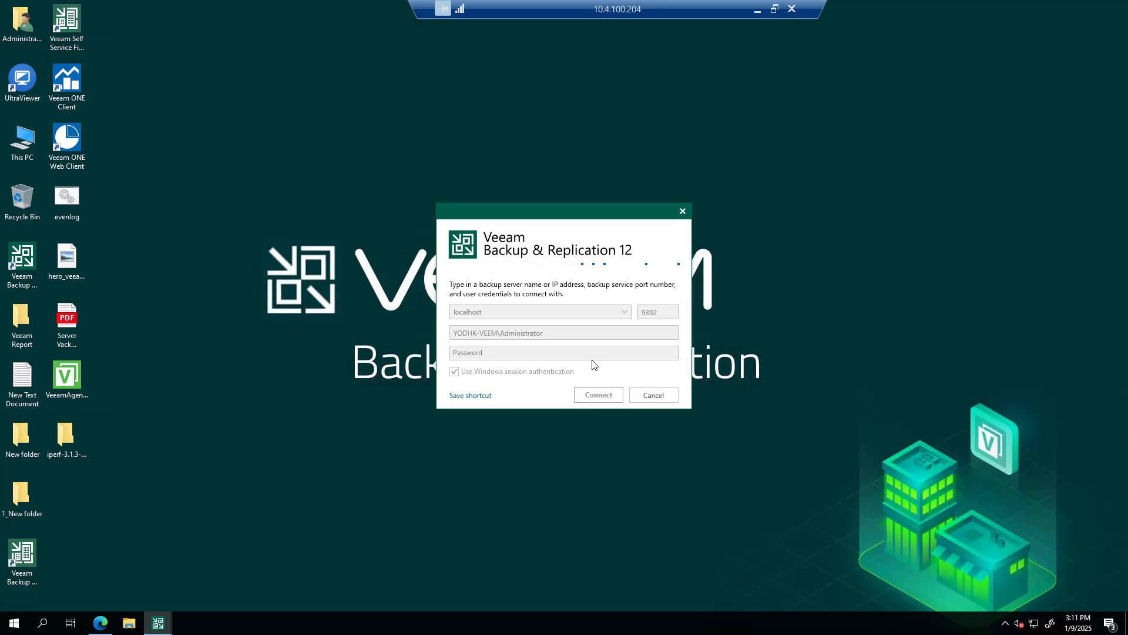
left_click(653, 395)
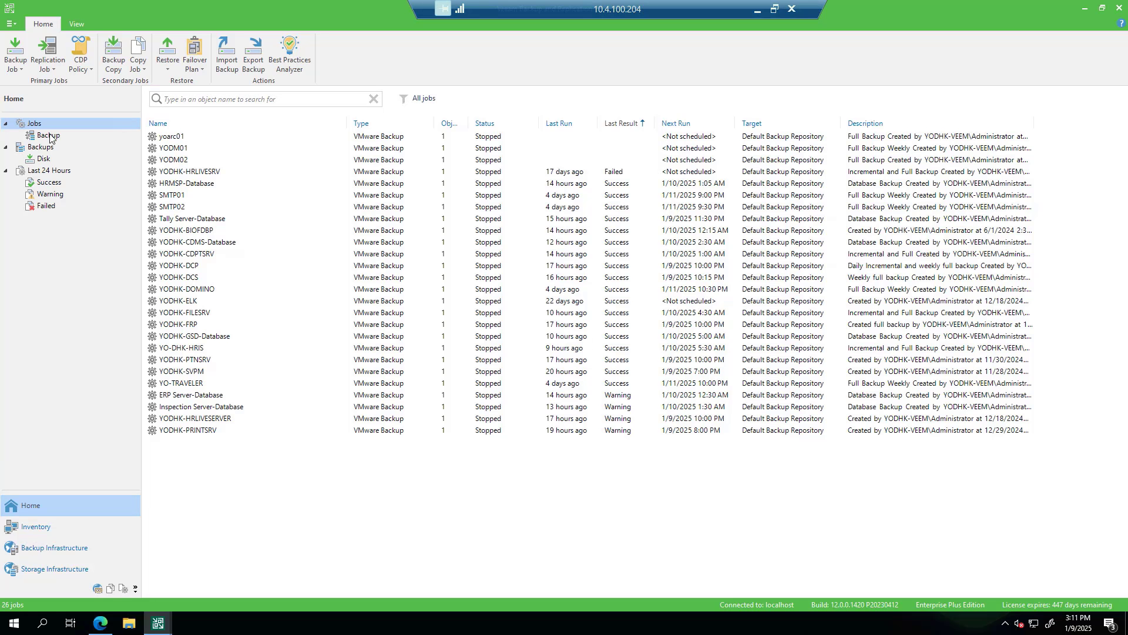
mouse_move(36, 526)
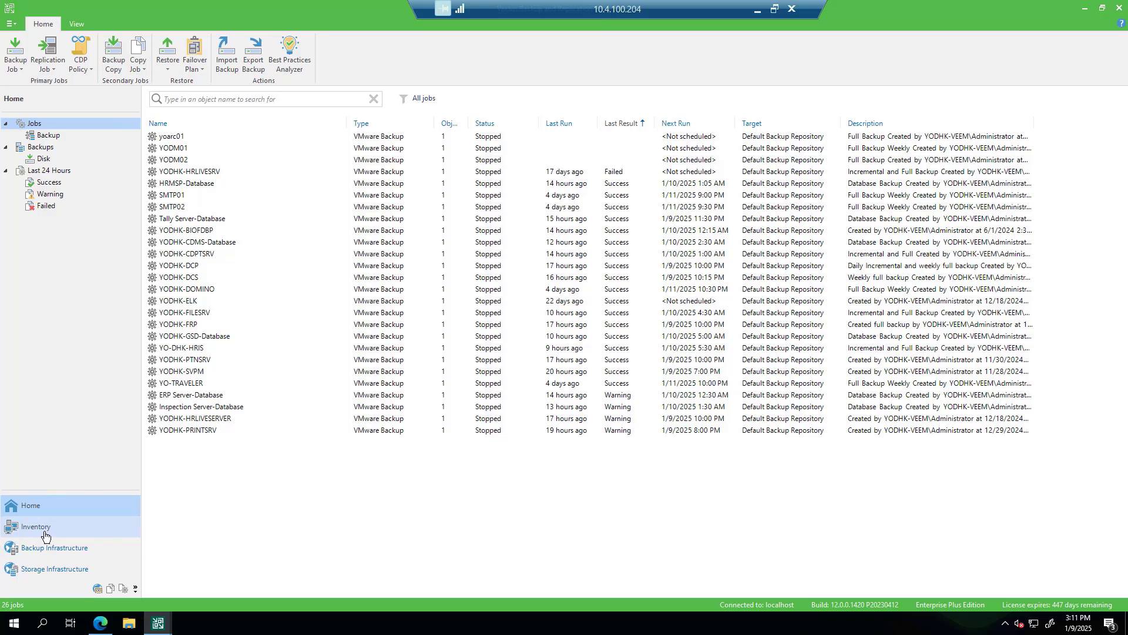
- From Backup Infrastructure > Backup Repositories, start adding a Network attached storage repository
left_click(54, 546)
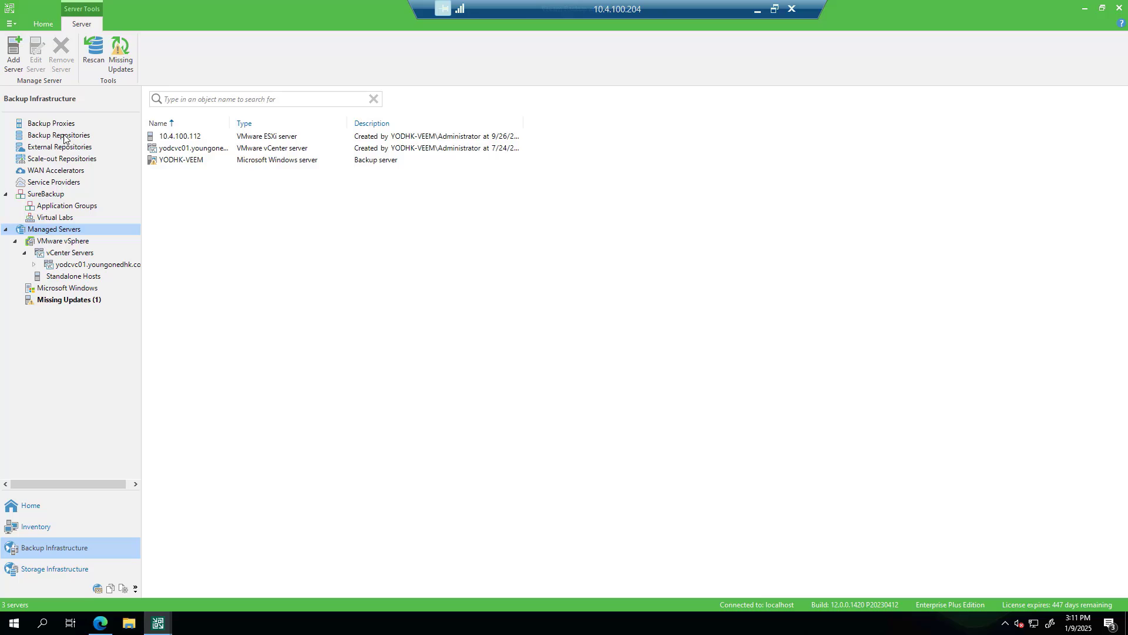
left_click(59, 135)
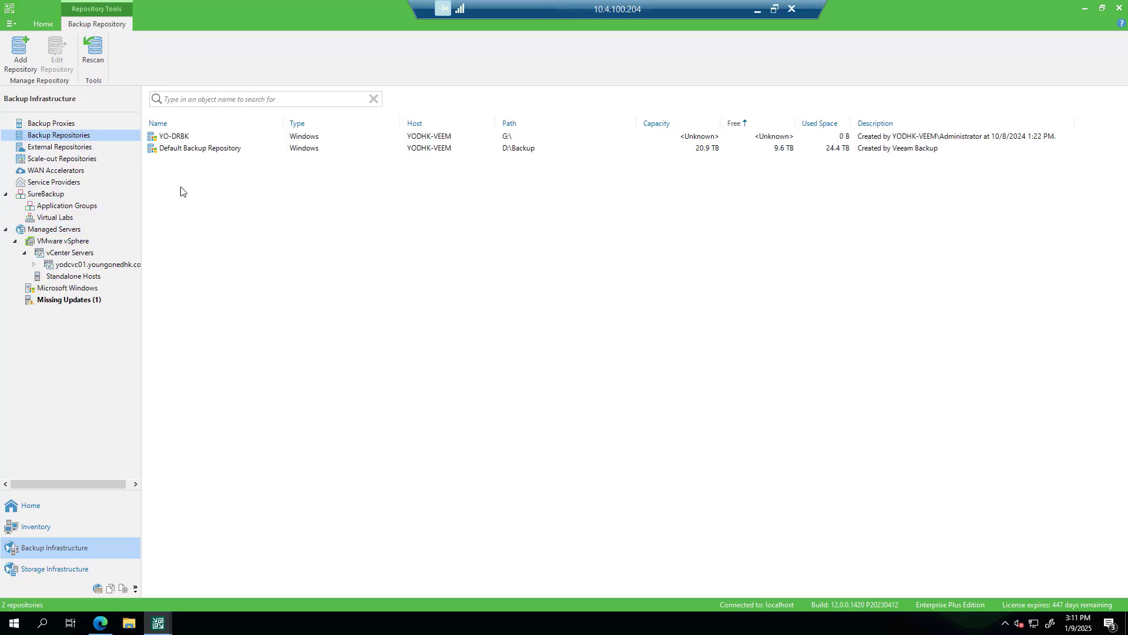
mouse_move(83, 137)
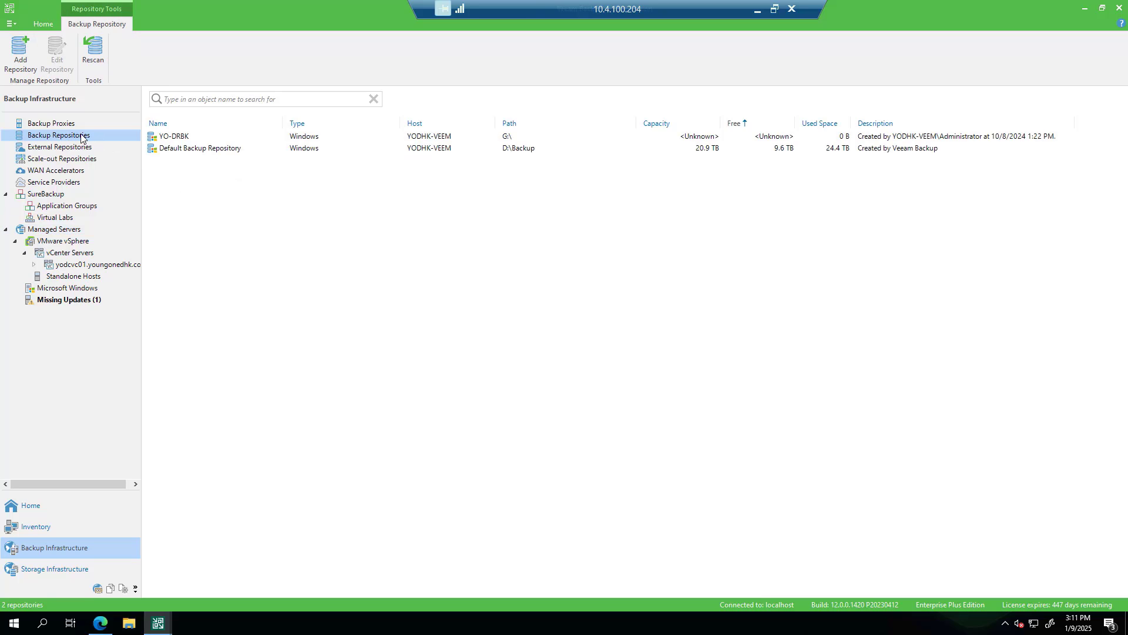
right_click(59, 134)
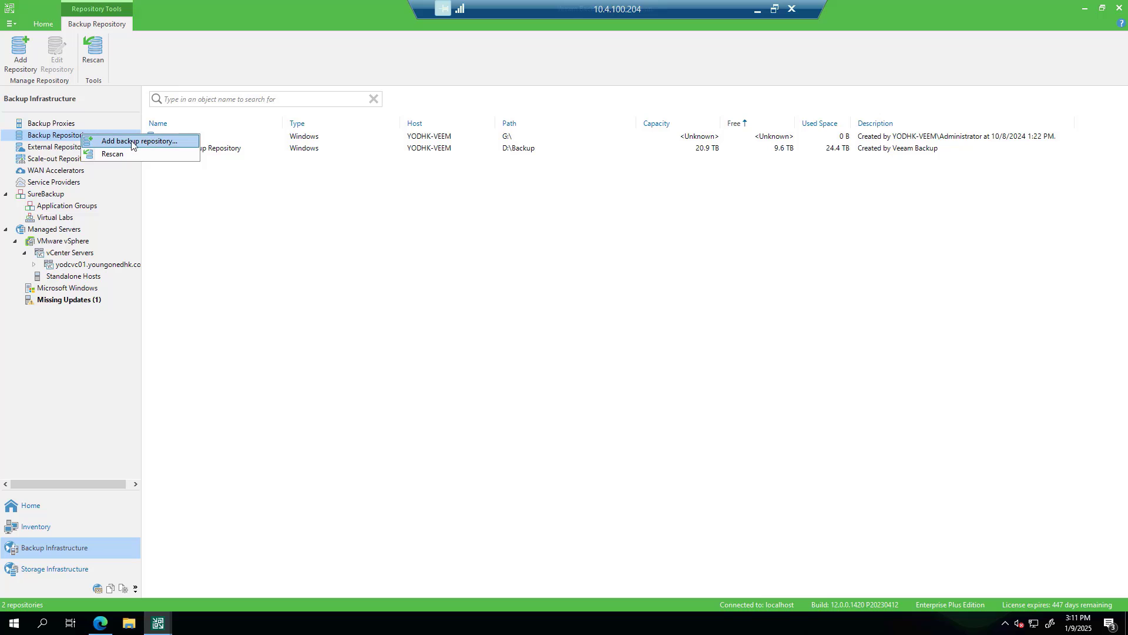
left_click(140, 140)
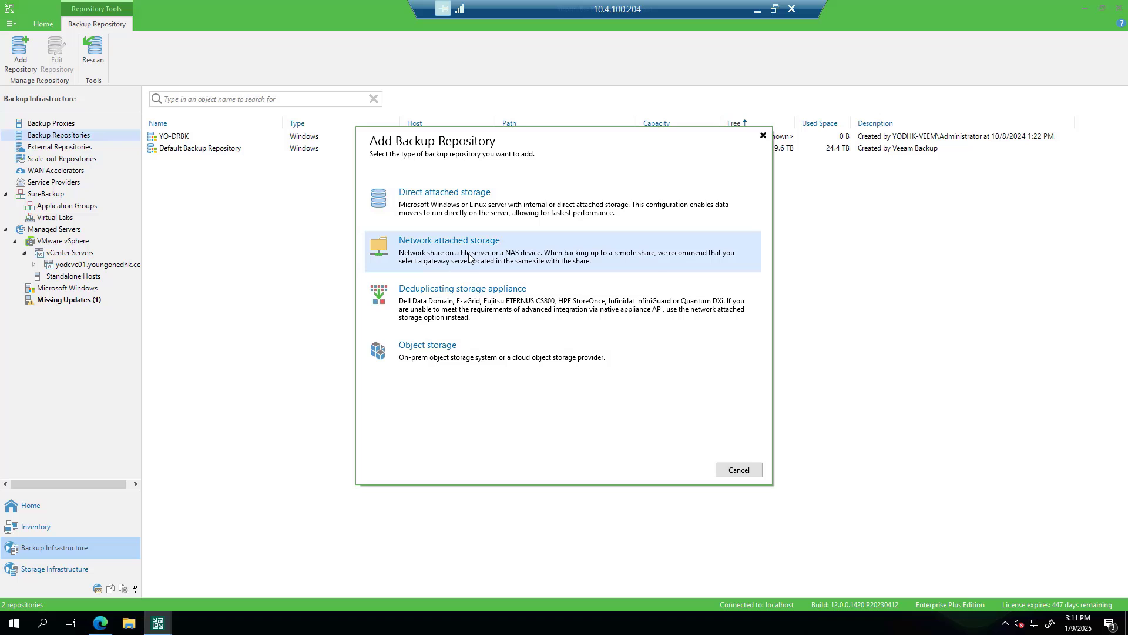
left_click(449, 240)
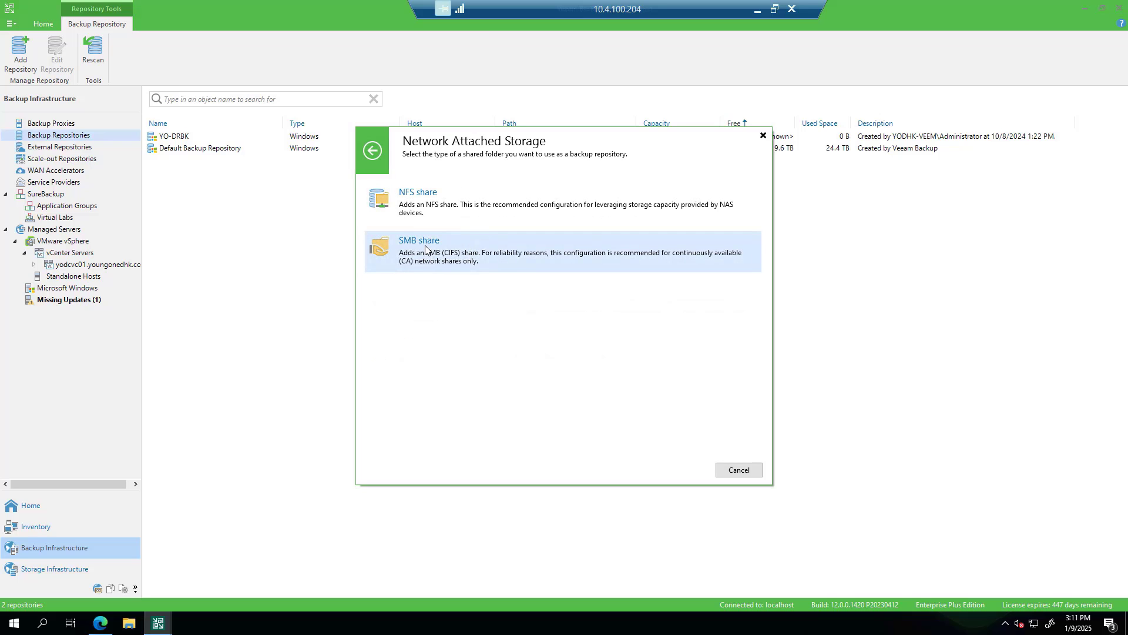
- Choose SMB share, name the repository DR_BACKUP and continue to the share settings
left_click(418, 240)
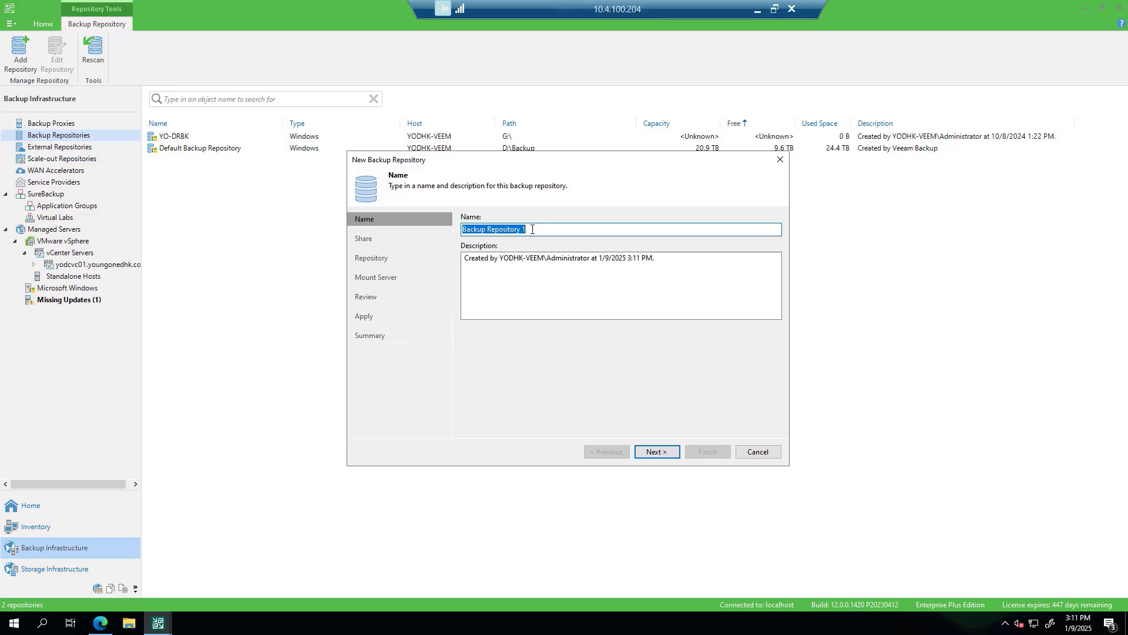
type("D")
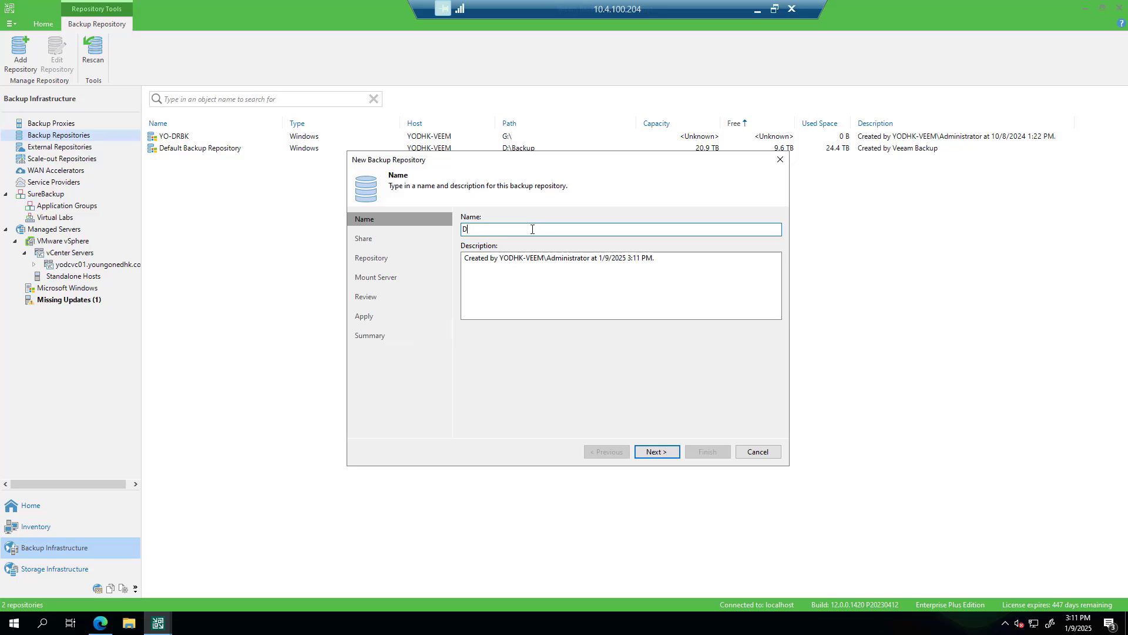
type("R_")
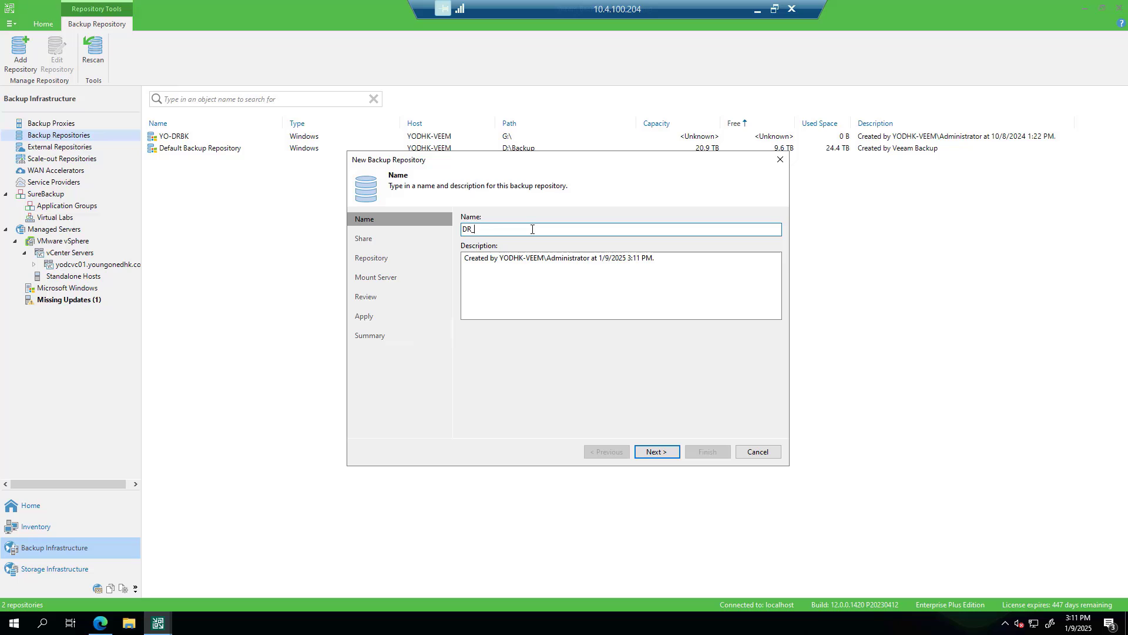
type("BA")
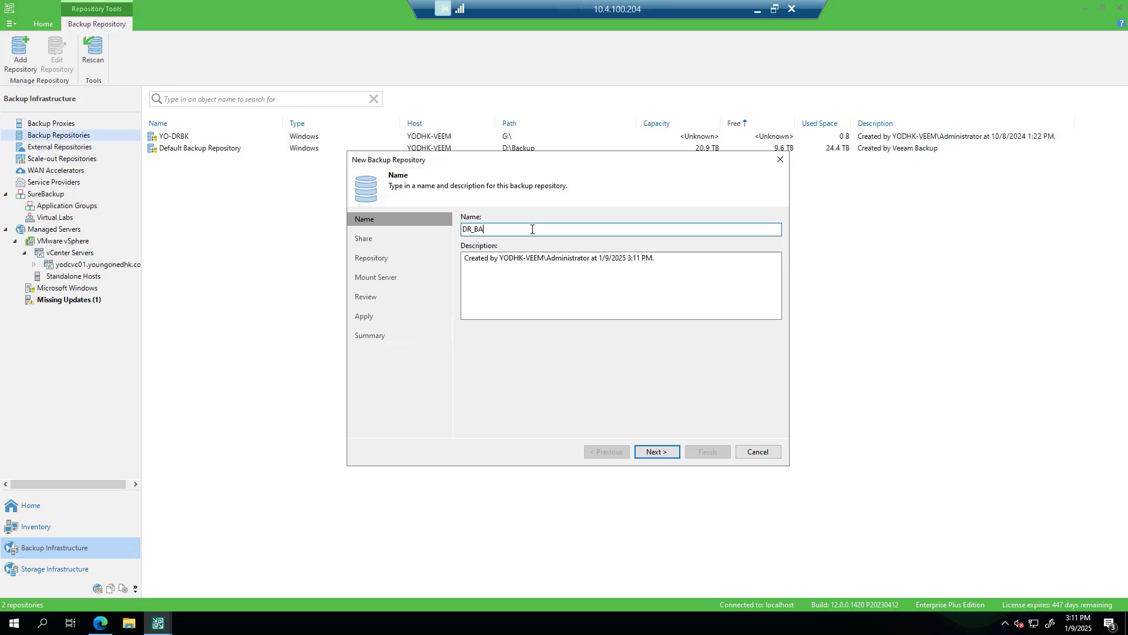
type("CKUP")
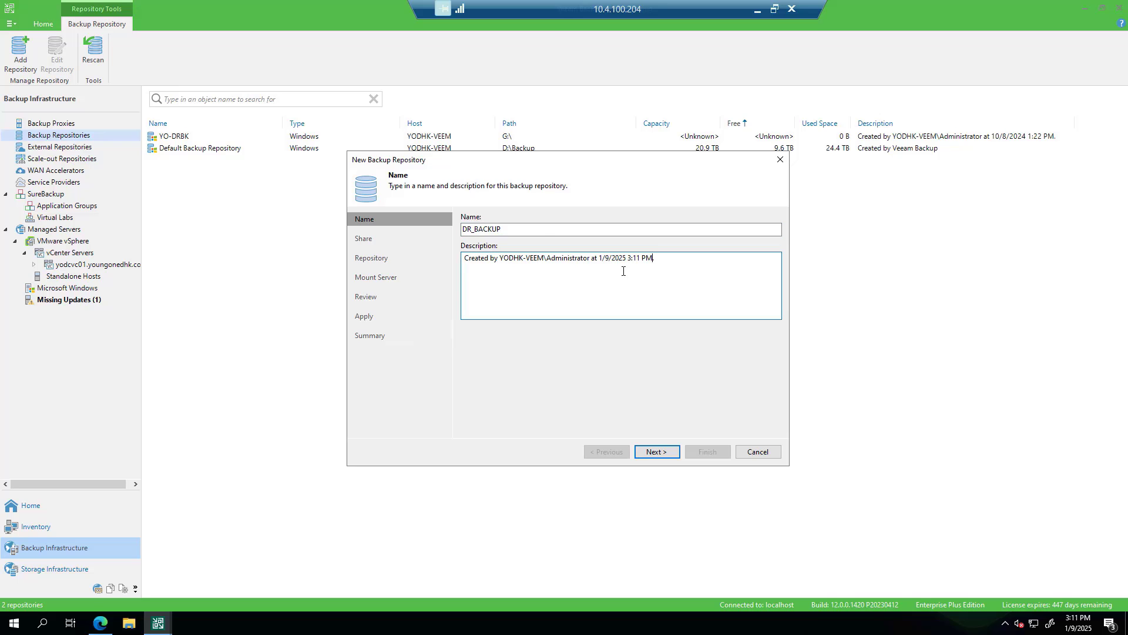
left_click(655, 451)
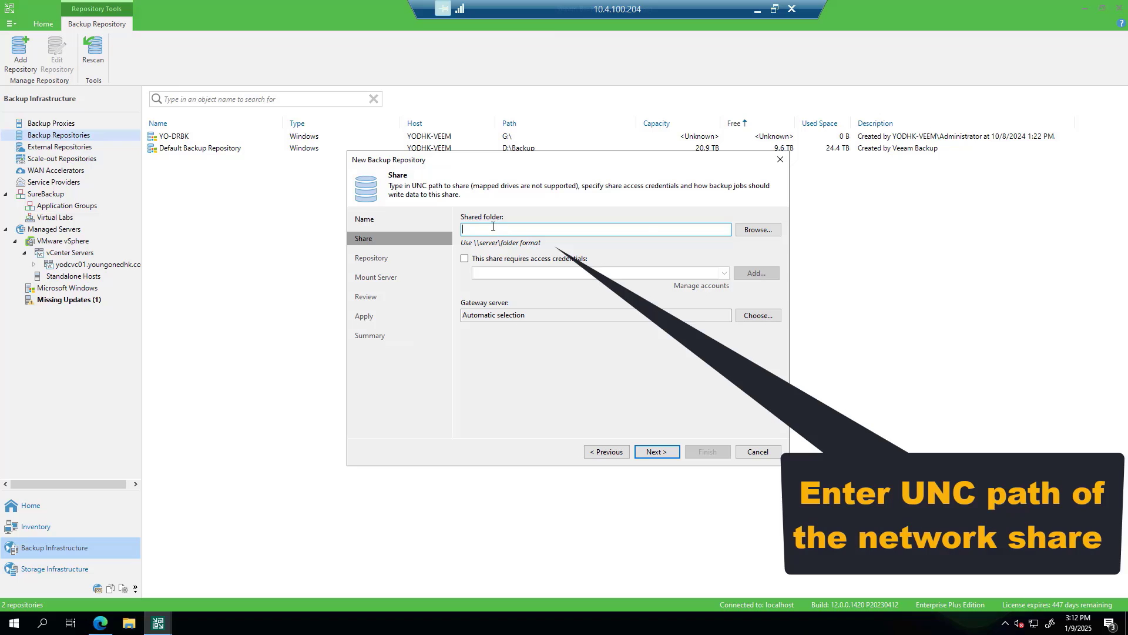
- Enter \\10.4.200.103\RD_Server_Backup, require credentials with the saved Administrator account, and continue
type("\\\\10.4.200.103\\RD_Server_Backup")
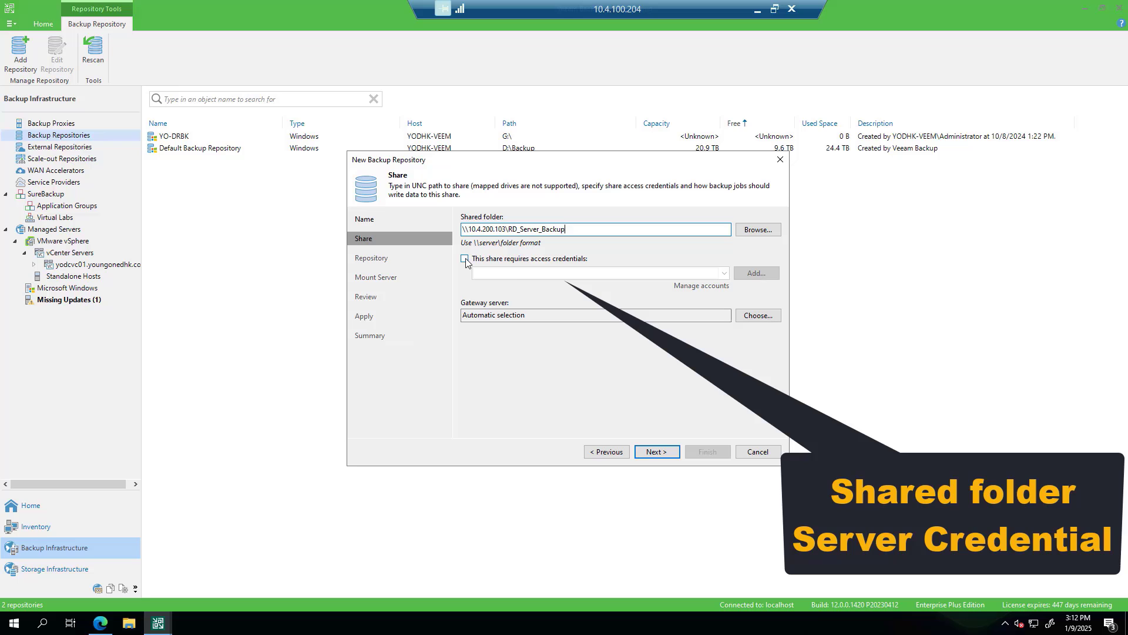
left_click(464, 258)
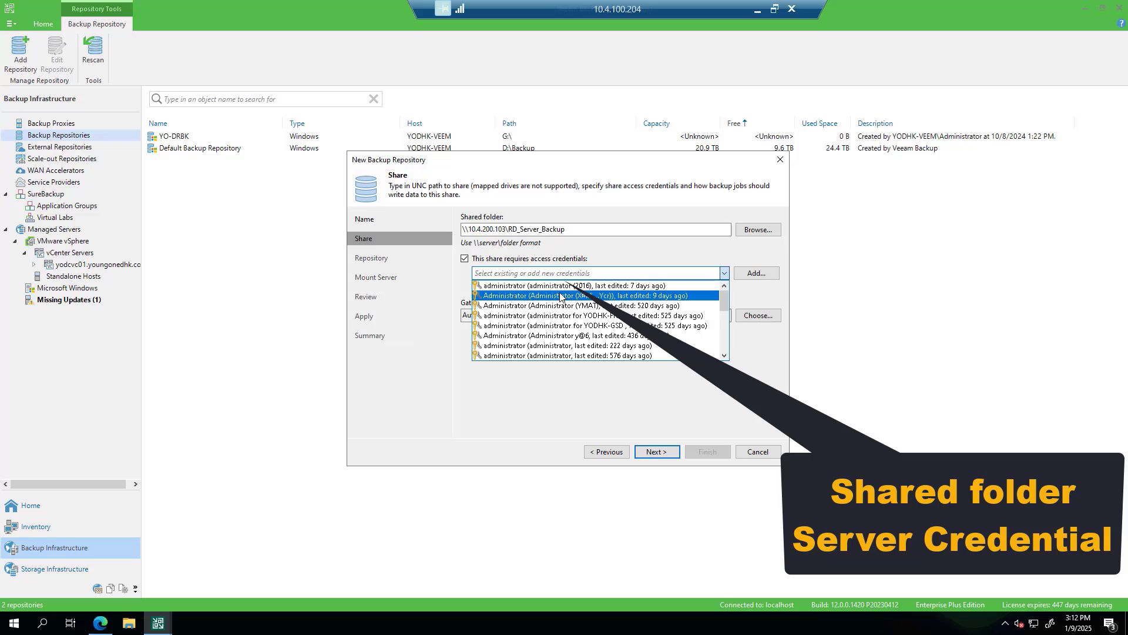
left_click(562, 295)
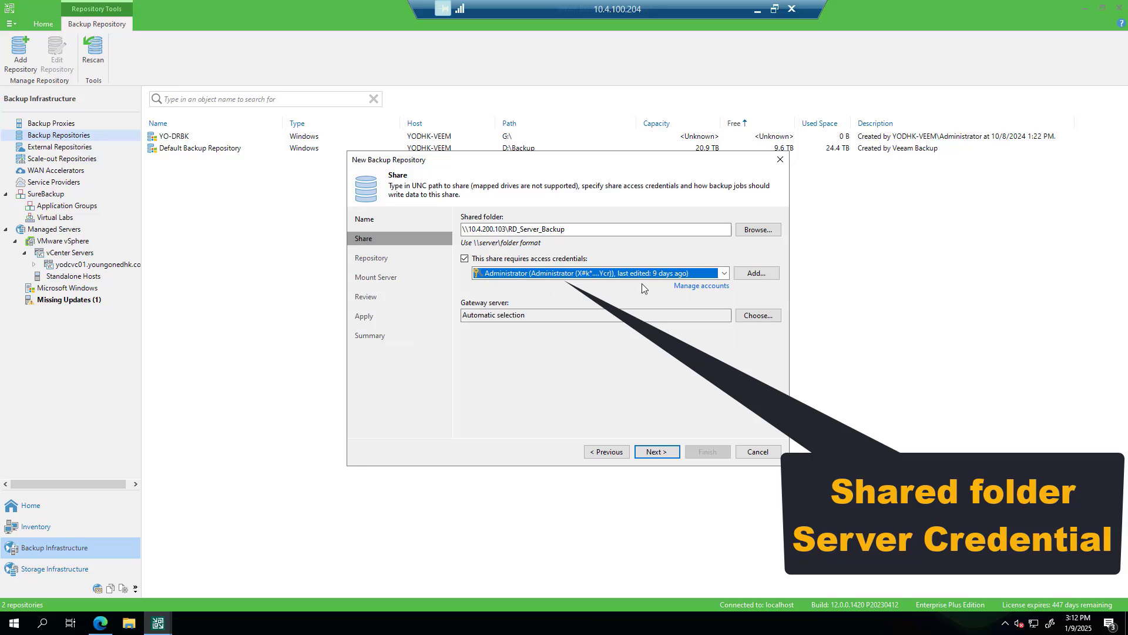
left_click(656, 452)
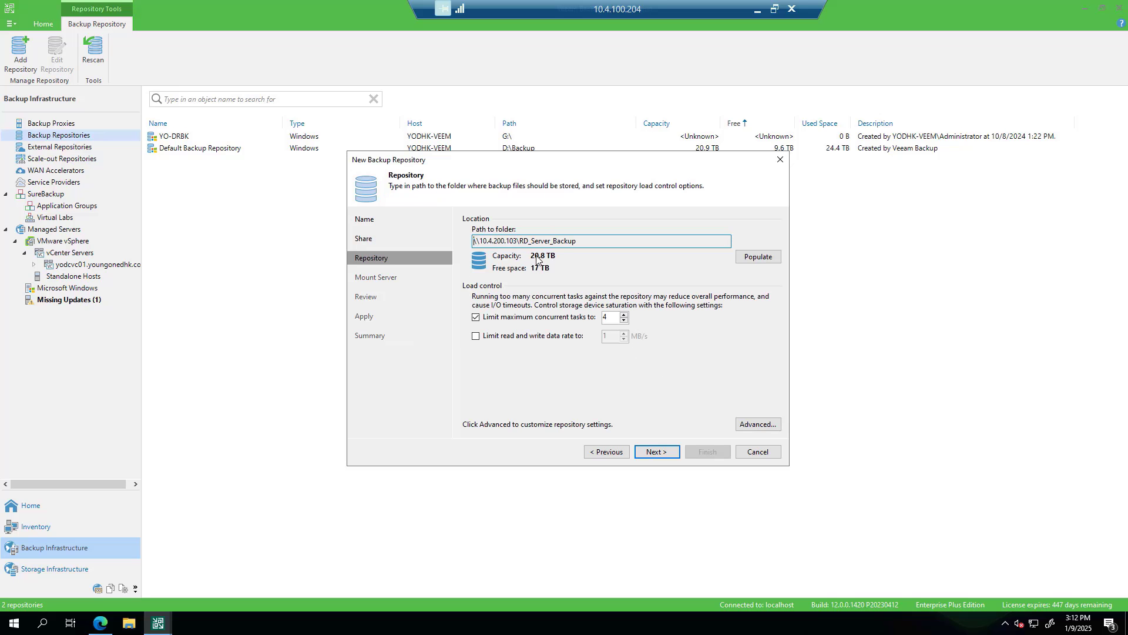
- Accept the default Repository and Mount Server settings and apply to save DR_BACKUP
left_click(654, 452)
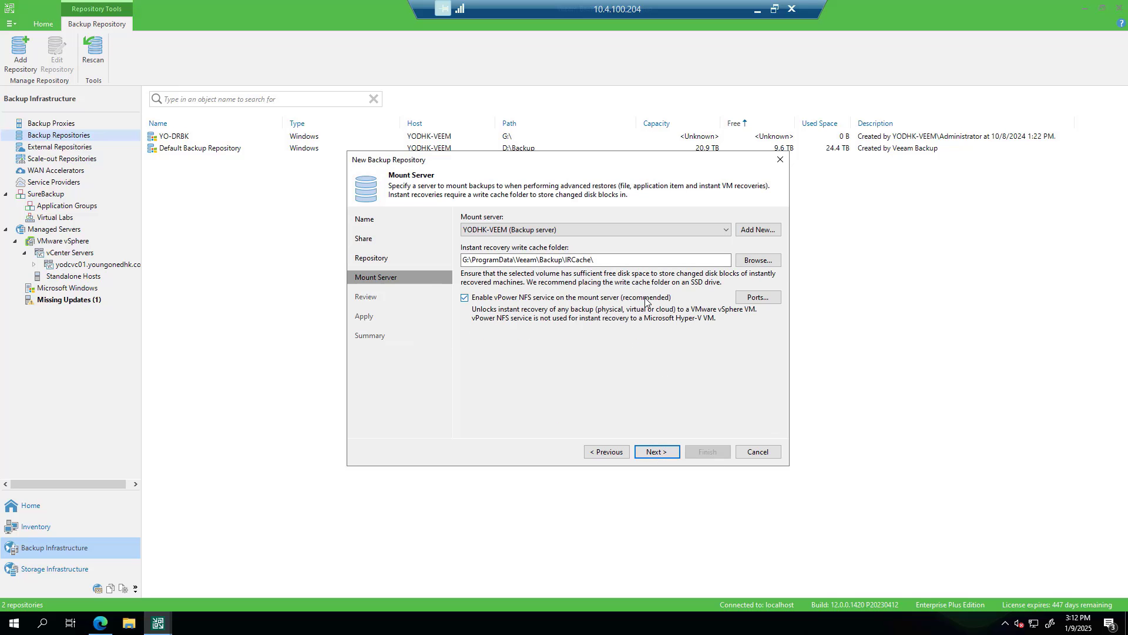
left_click(656, 451)
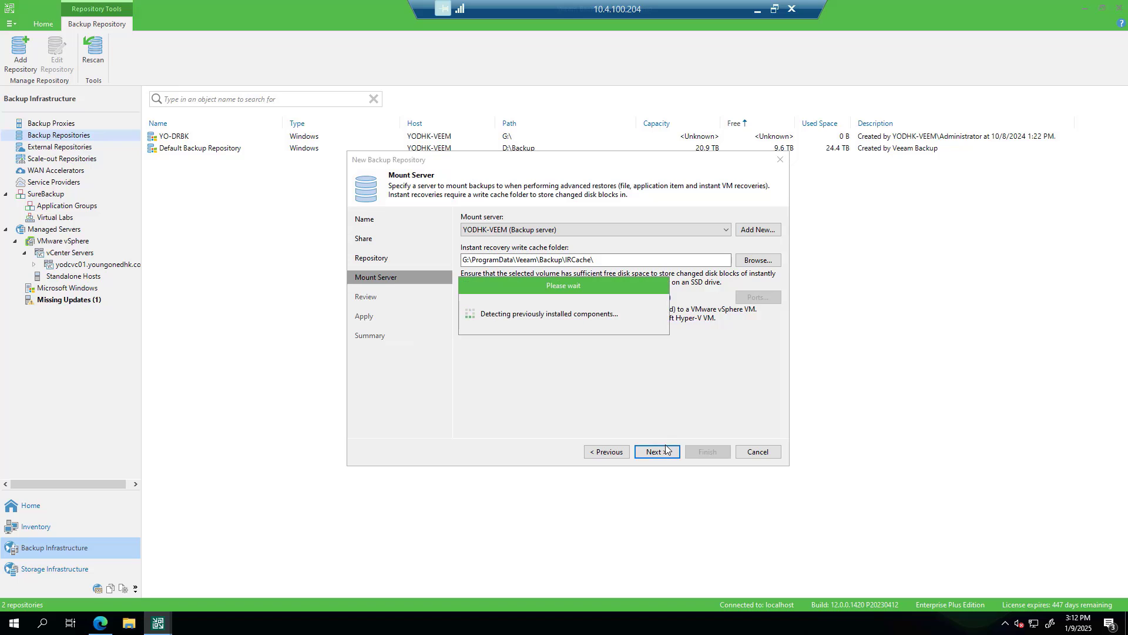
left_click(655, 451)
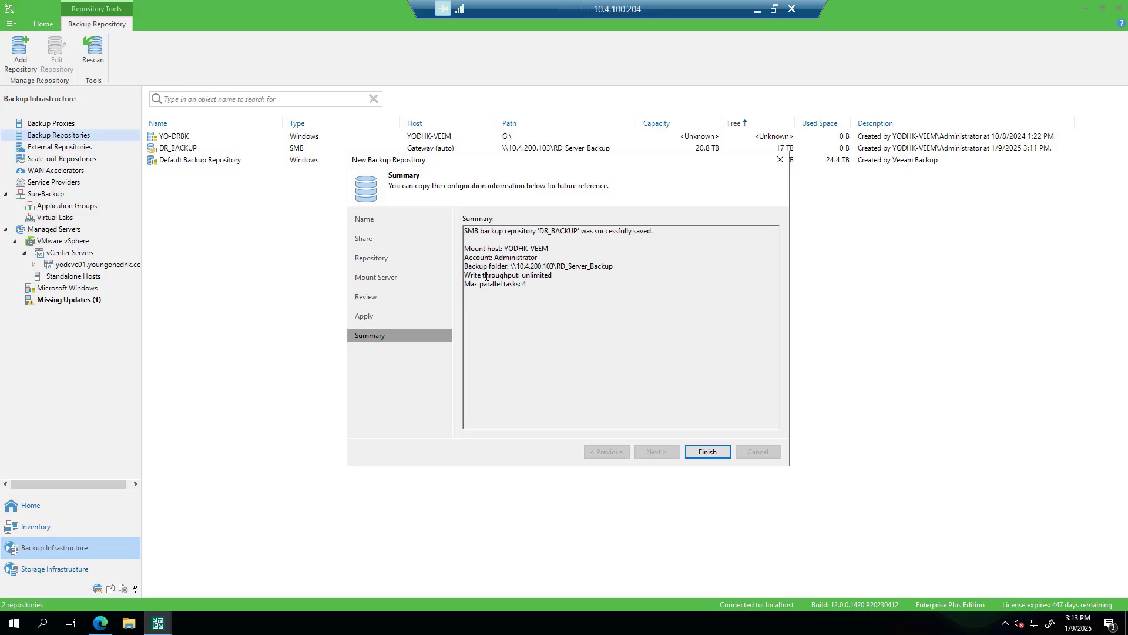
- Finish the repository wizard and return to the Home backup jobs list
left_click(706, 451)
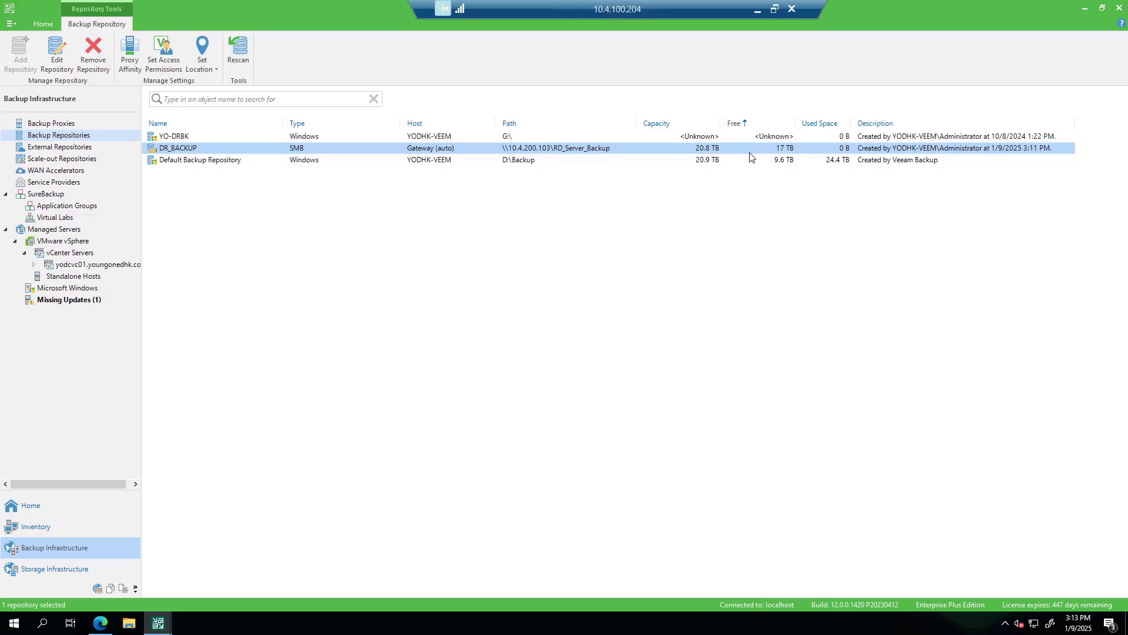
mouse_move(980, 149)
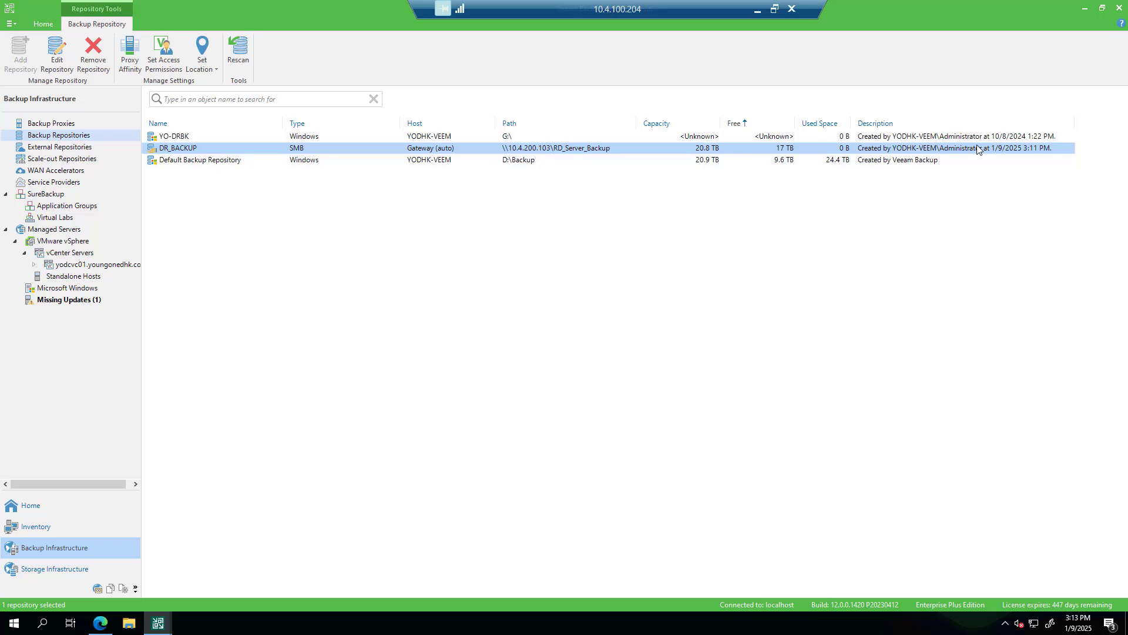
left_click(30, 505)
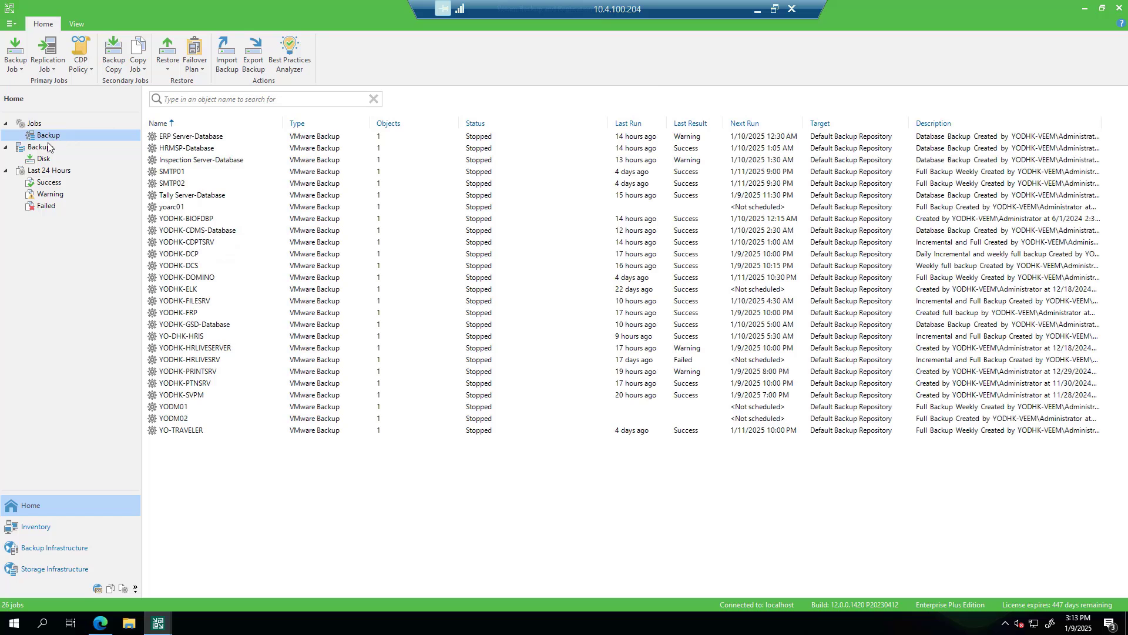
- Create backup copy job DR_YODHK-DCS copying YODHK-DCS to DR_BACKUP and finish the wizard
left_click(113, 52)
type("DR_YODHK-DCS")
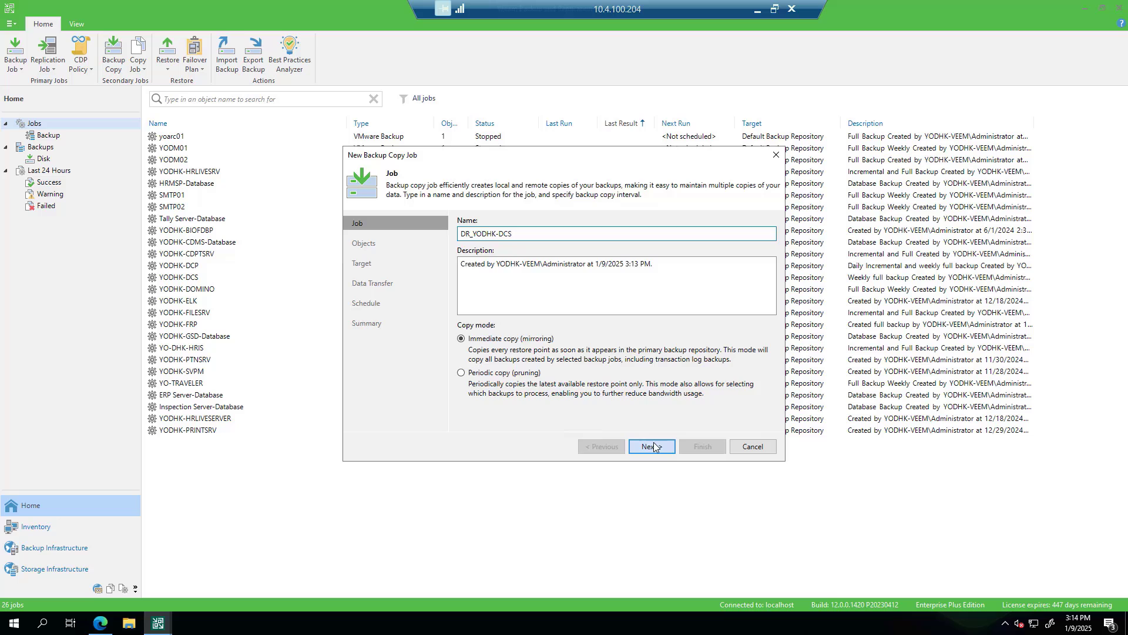
left_click(650, 447)
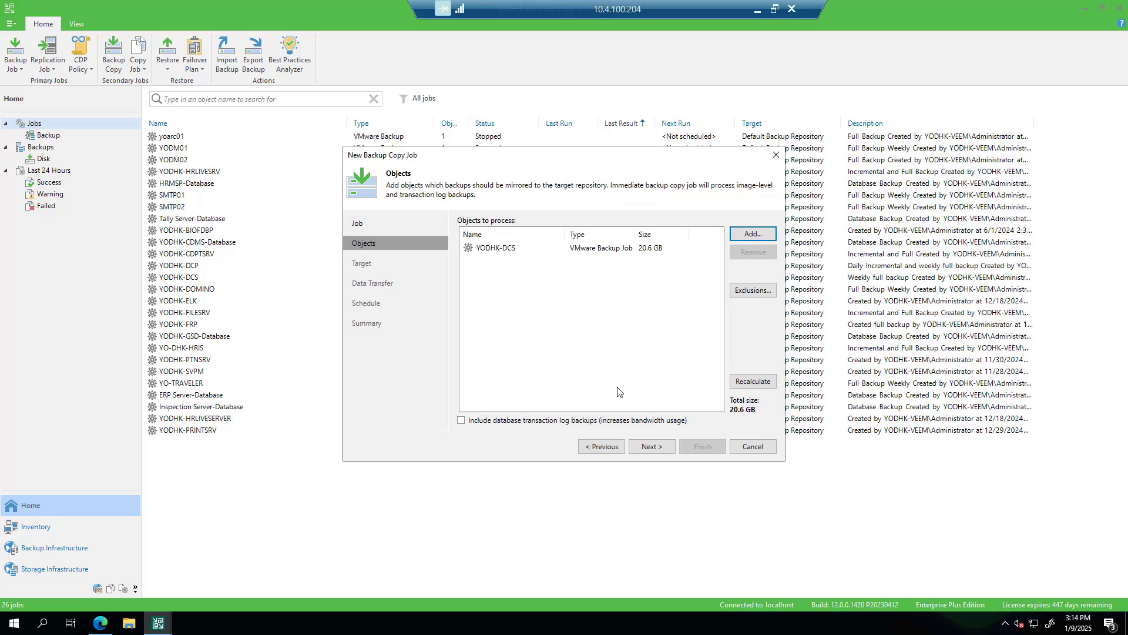
left_click(650, 447)
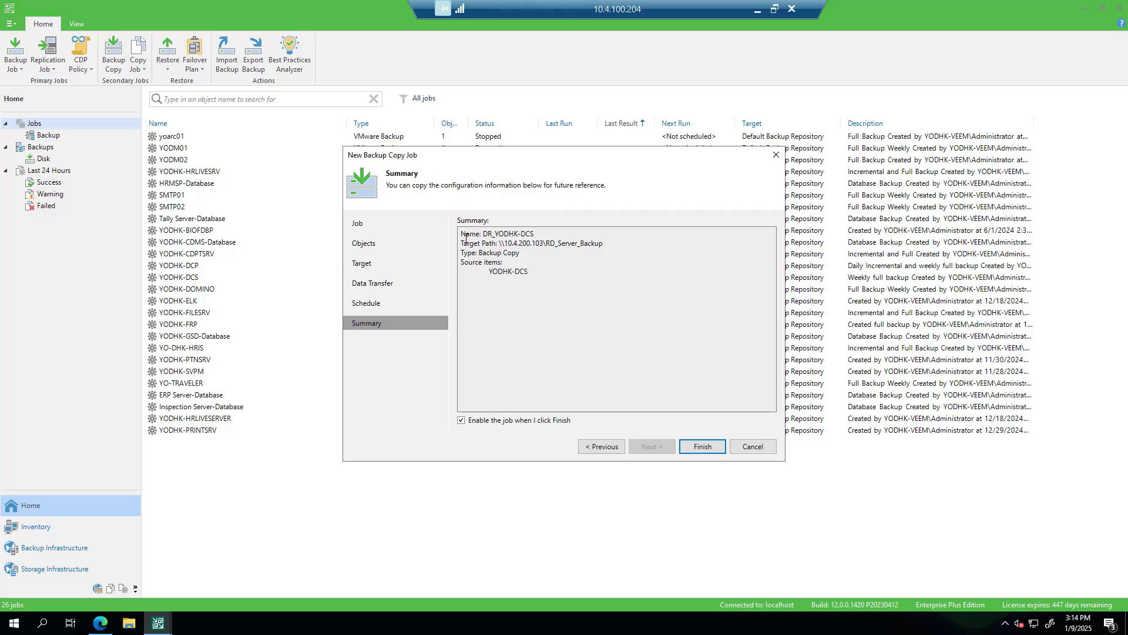
left_click(700, 447)
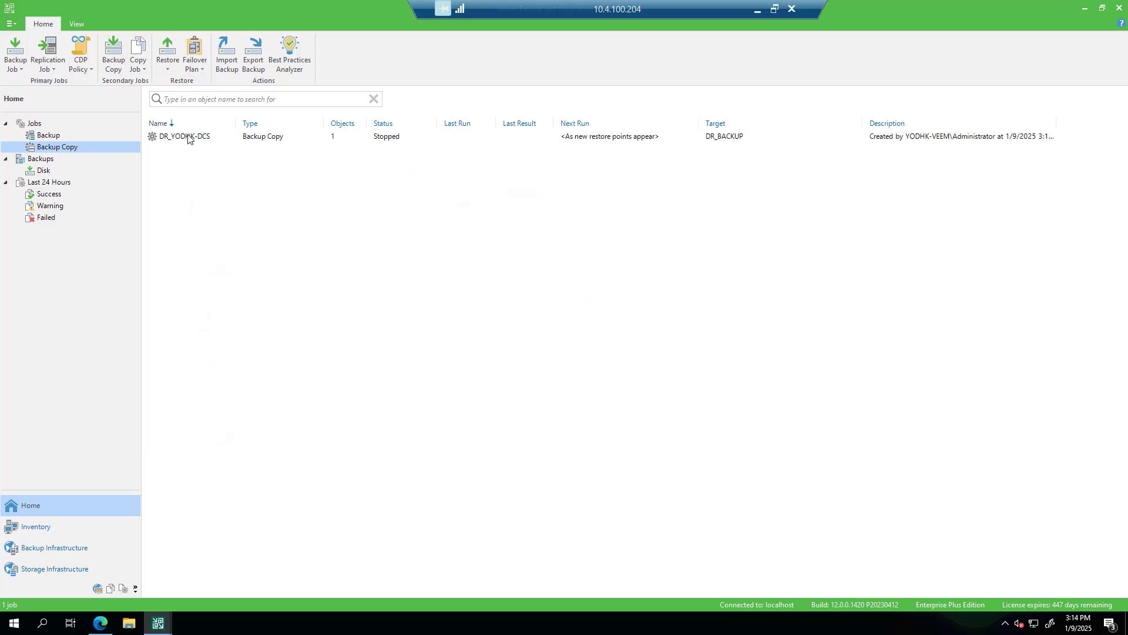
- Show the running session progress of the DR_YODHK-DCS job from its context menu
right_click(186, 136)
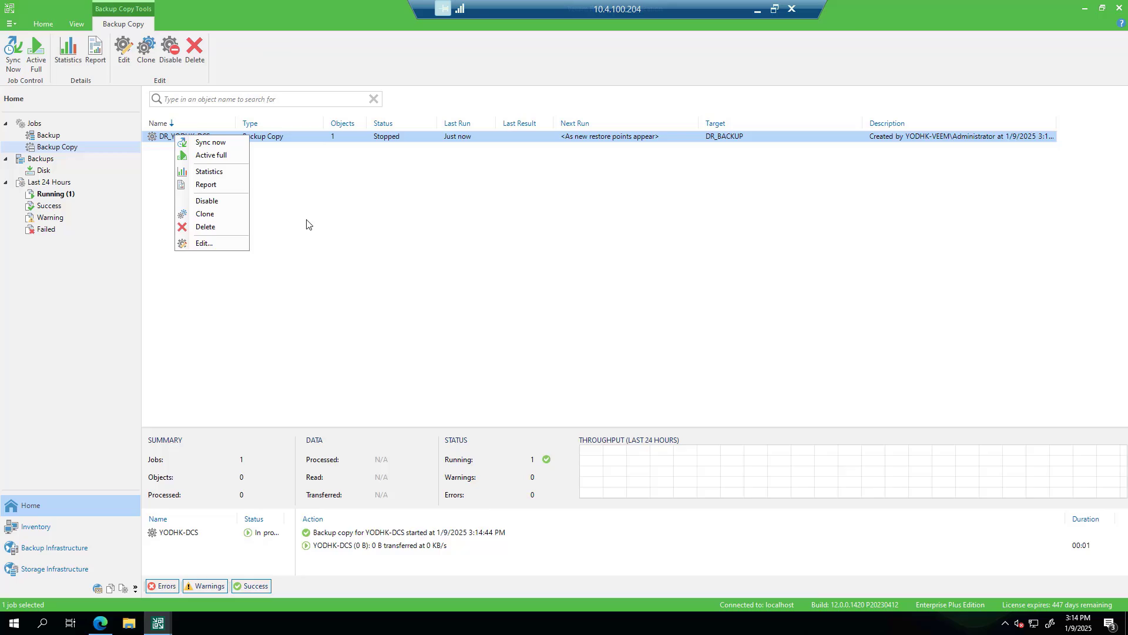
left_click(210, 172)
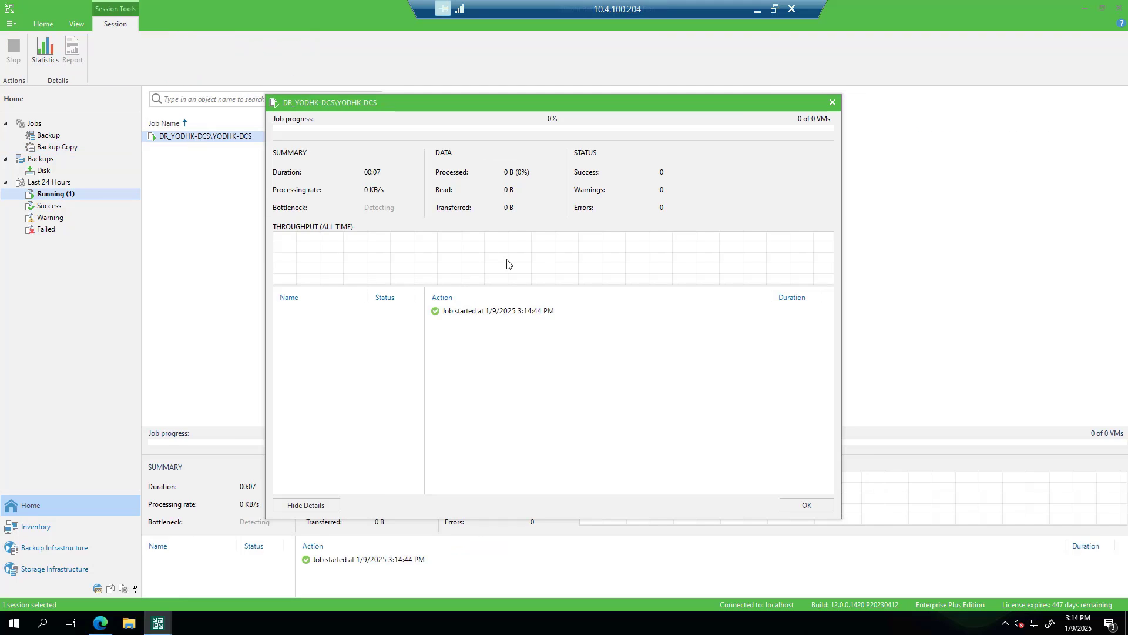